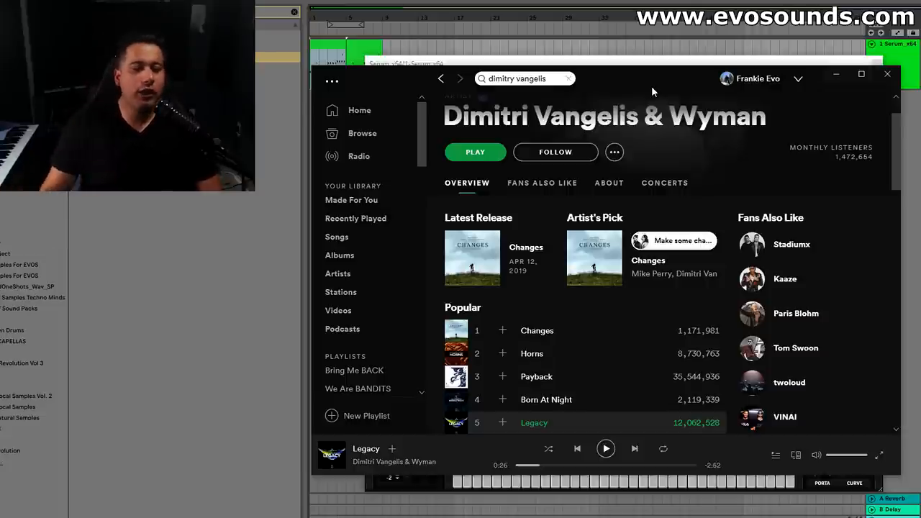
mouse_move(606, 448)
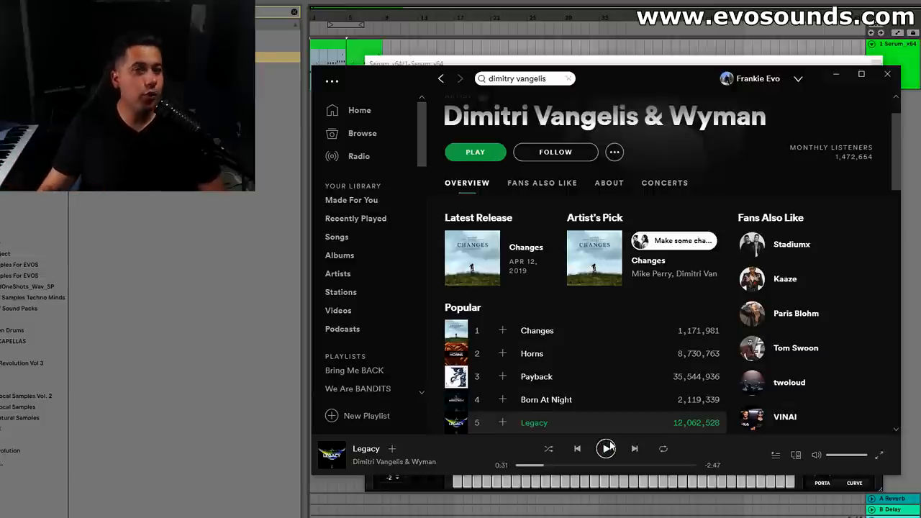
Pause the 'Legacy' reference track in Spotify at 0:53
left_click(606, 448)
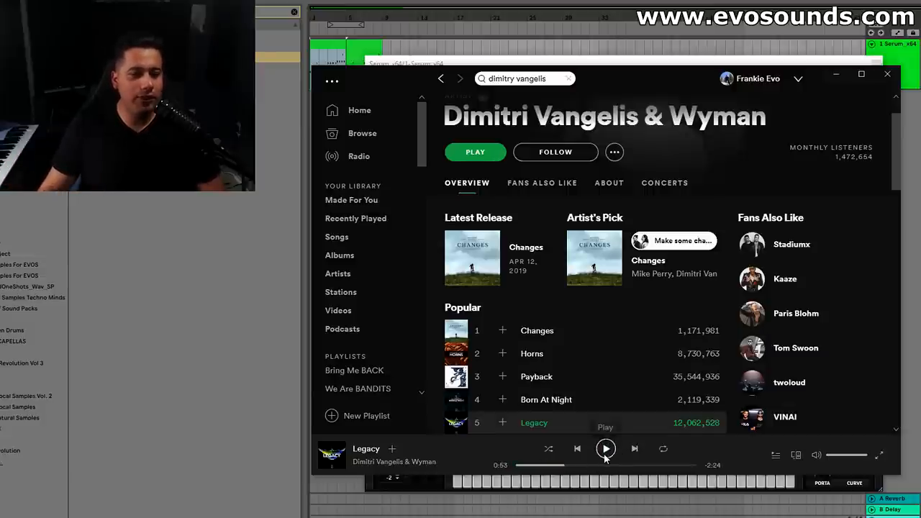
Leave Spotify and bring up Serum with the Init saw patch loaded
left_click(606, 448)
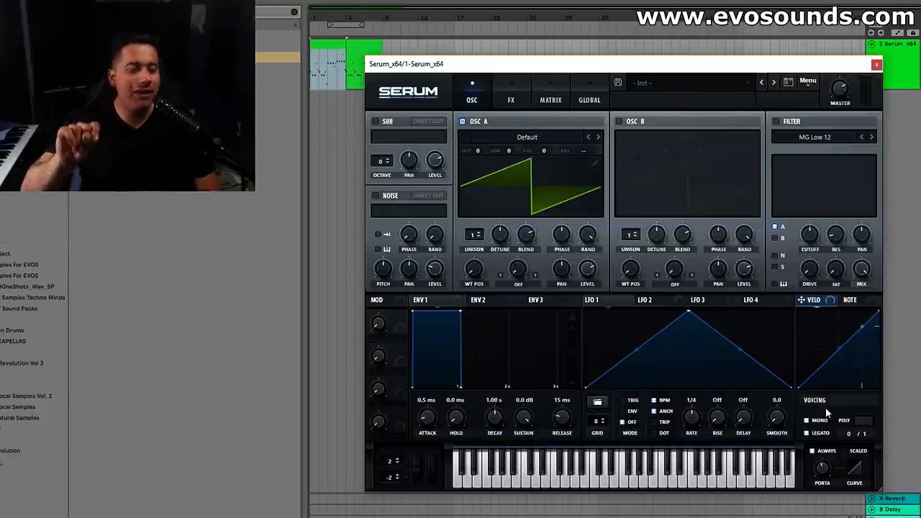
mouse_move(795, 437)
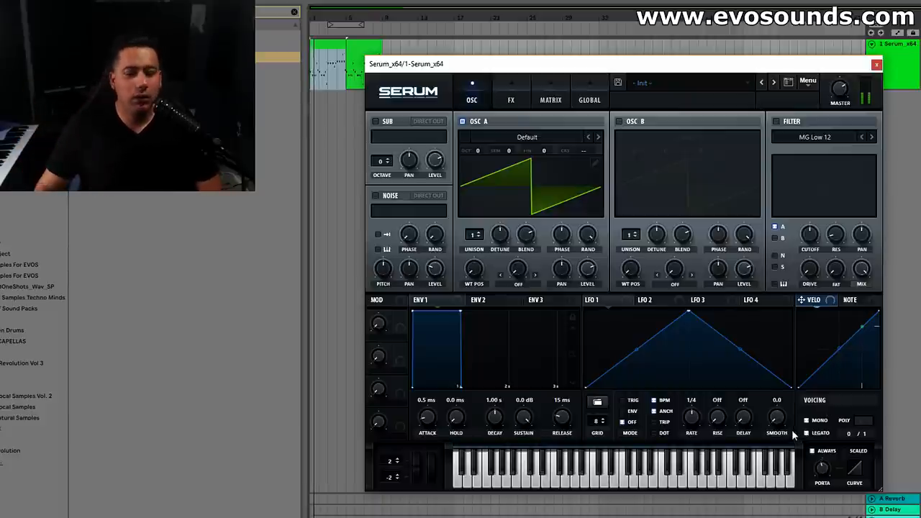
Enable portamento and set the PORTA glide time to 100 ms
left_click(823, 472)
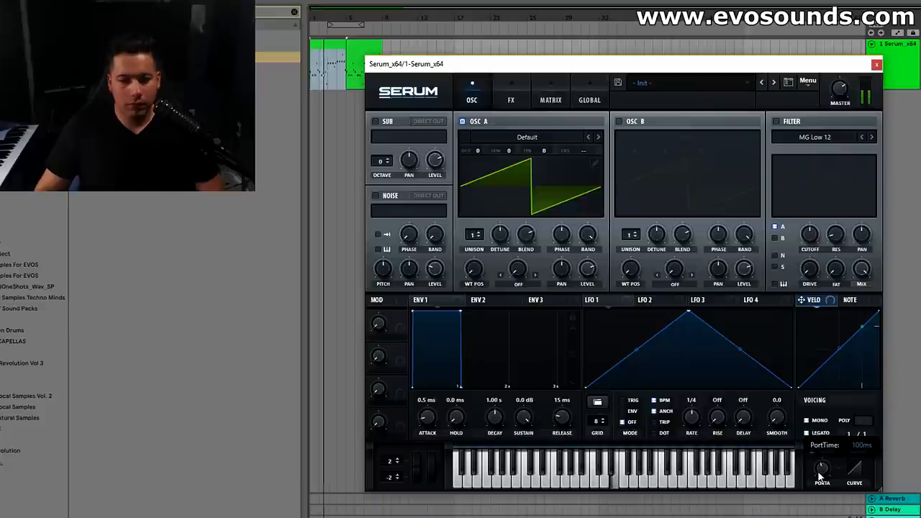
left_click_drag(821, 471, 821, 479)
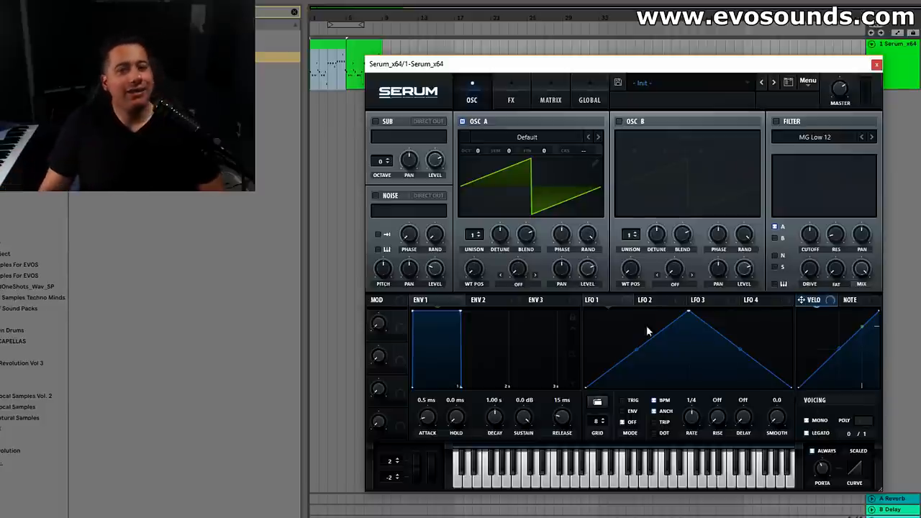
Lower ENV 1 sustain to −26.4 dB, bend the decay curve, and set decay to 602 ms
left_click_drag(523, 416, 523, 424)
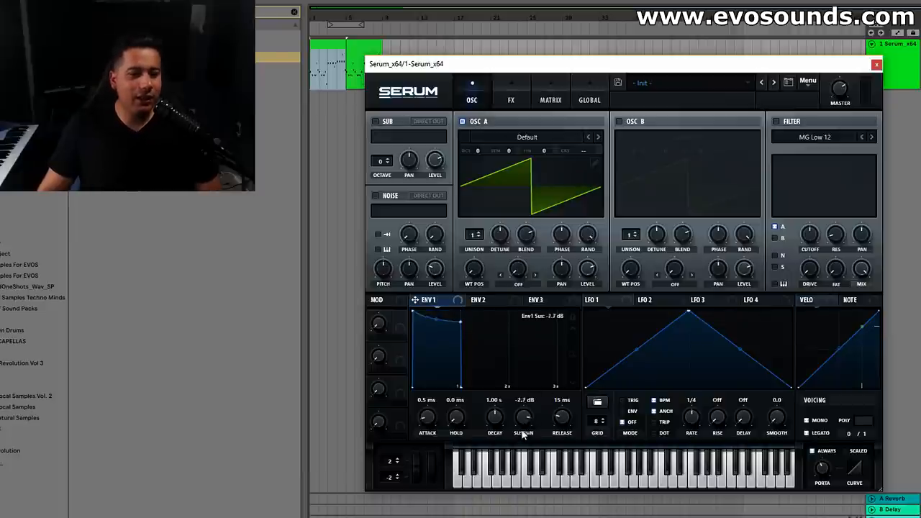
left_click_drag(523, 416, 523, 435)
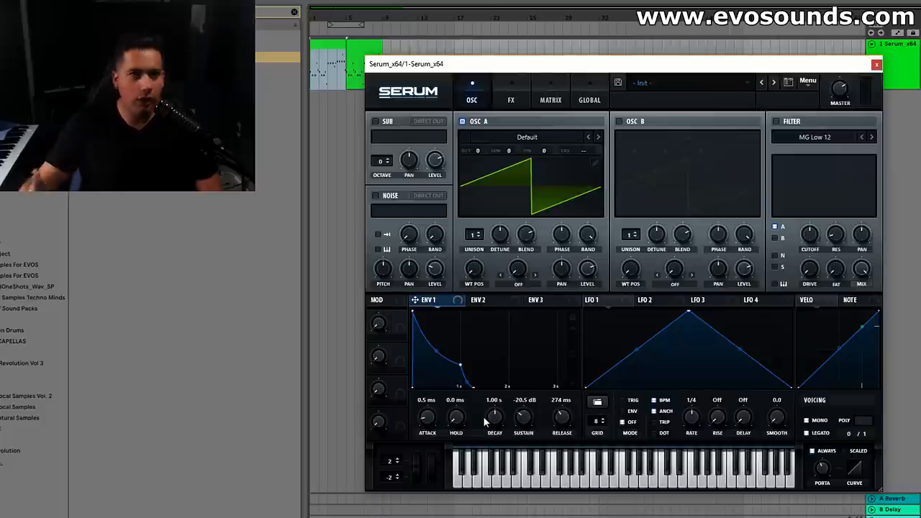
mouse_move(495, 417)
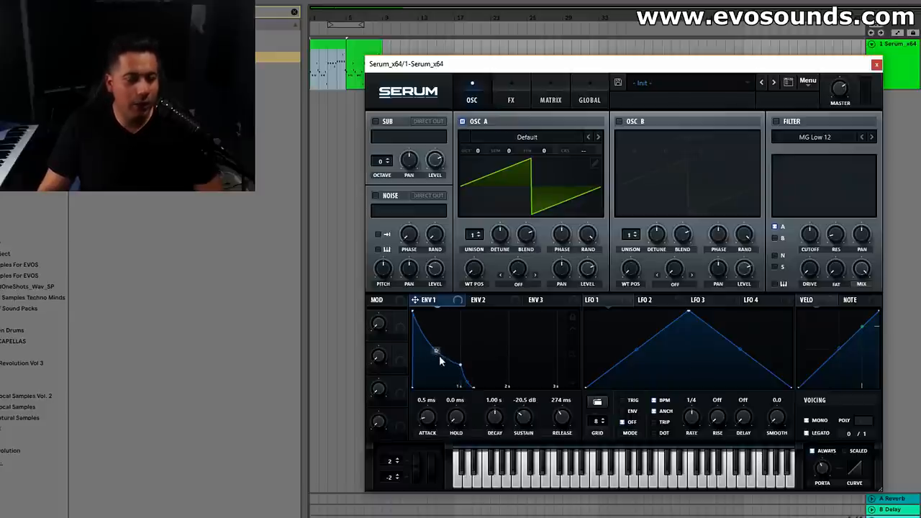
left_click_drag(562, 416, 562, 407)
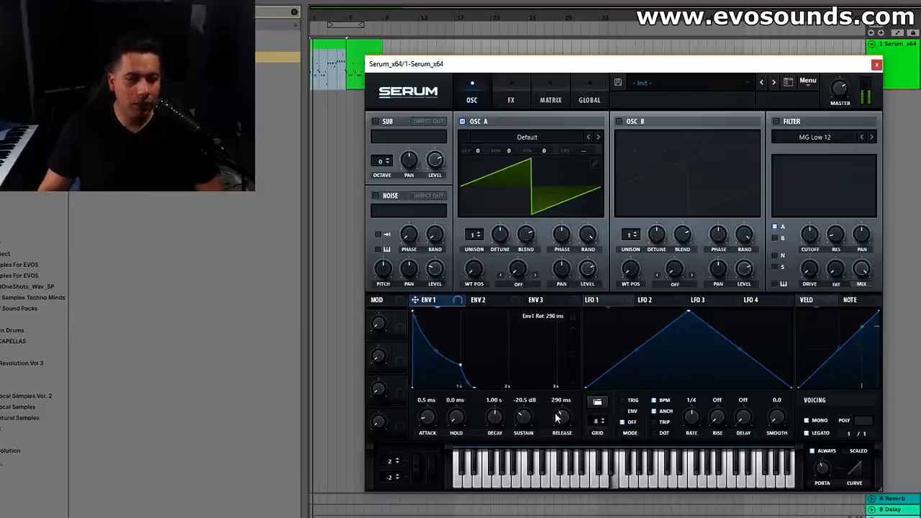
left_click_drag(563, 416, 562, 423)
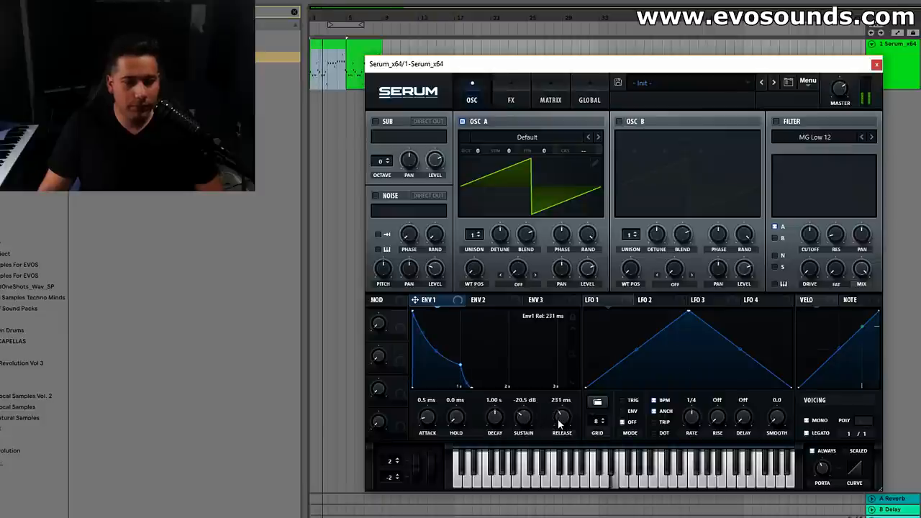
left_click_drag(562, 417, 562, 424)
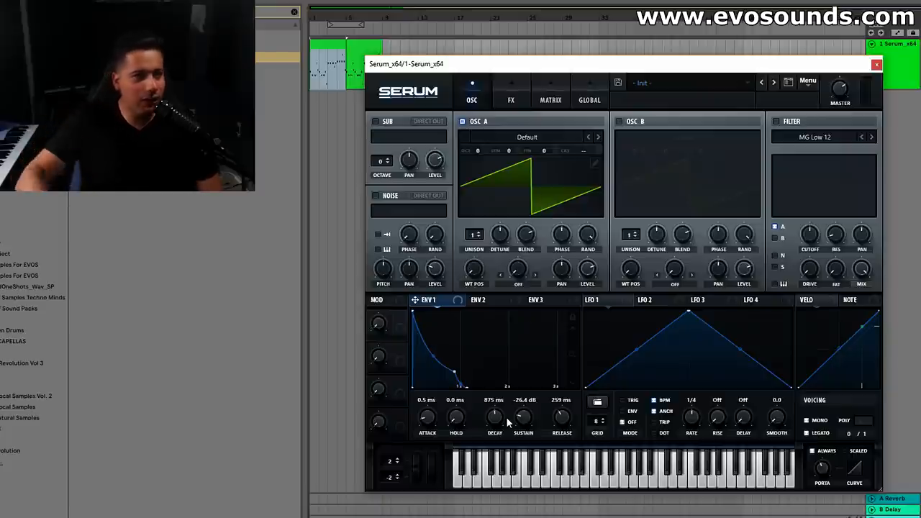
left_click_drag(495, 416, 494, 424)
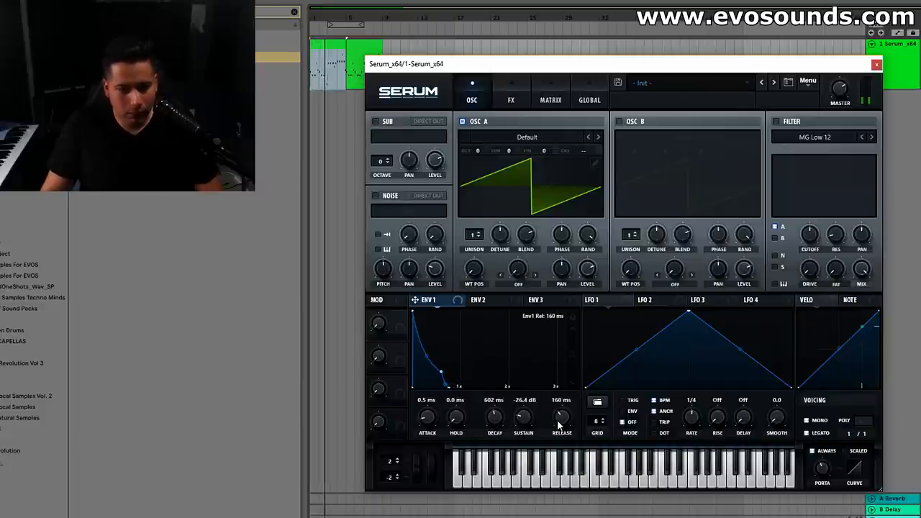
Tune the amp envelope release, settling at about 193 ms
left_click_drag(562, 417, 563, 403)
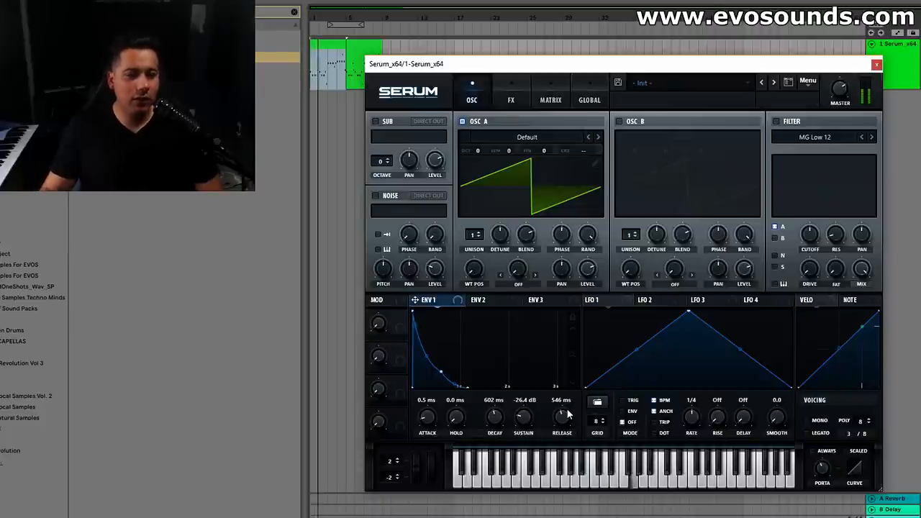
left_click_drag(561, 416, 561, 403)
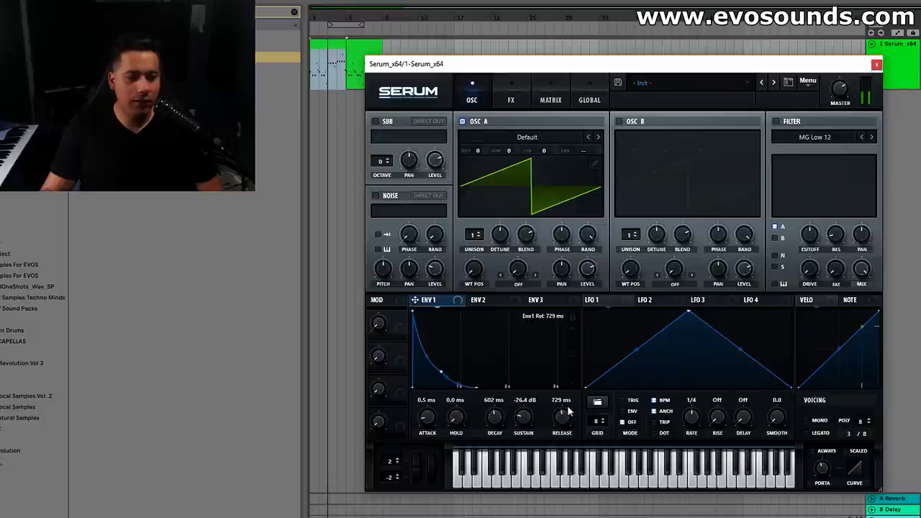
left_click_drag(563, 416, 562, 410)
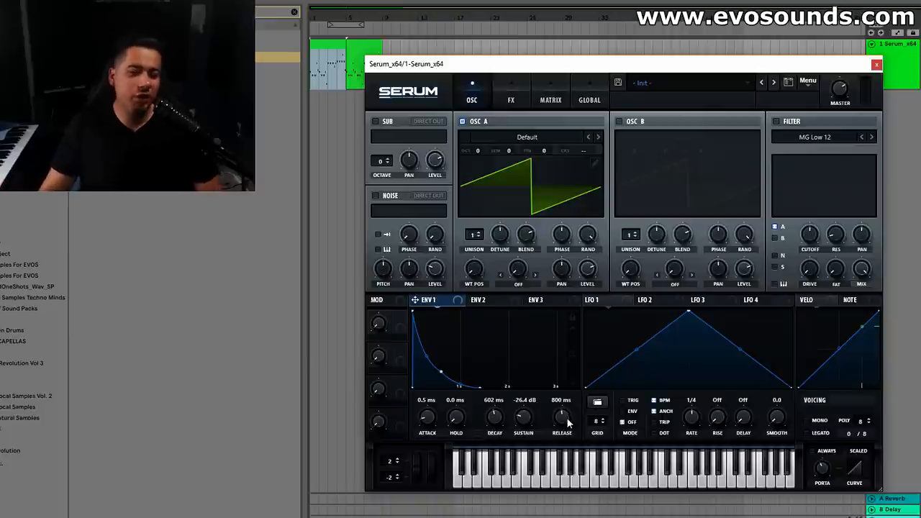
left_click_drag(562, 418, 562, 428)
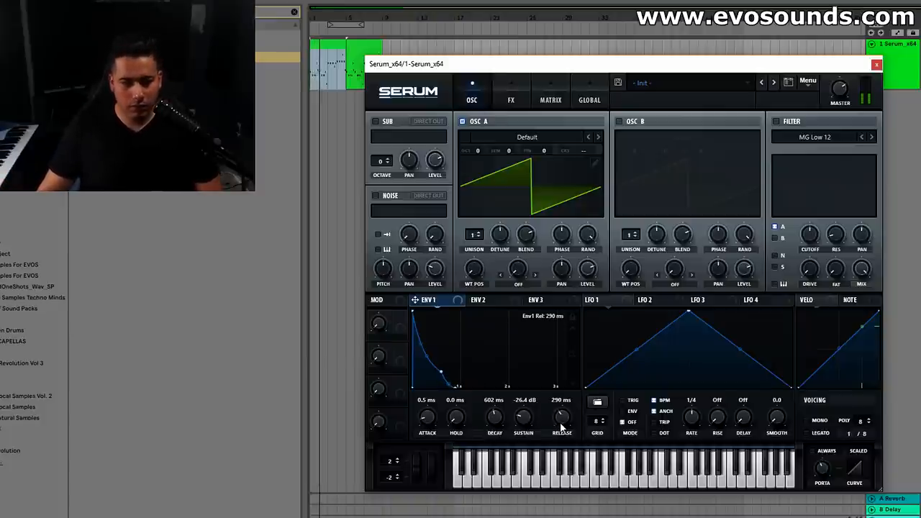
left_click_drag(562, 416, 562, 432)
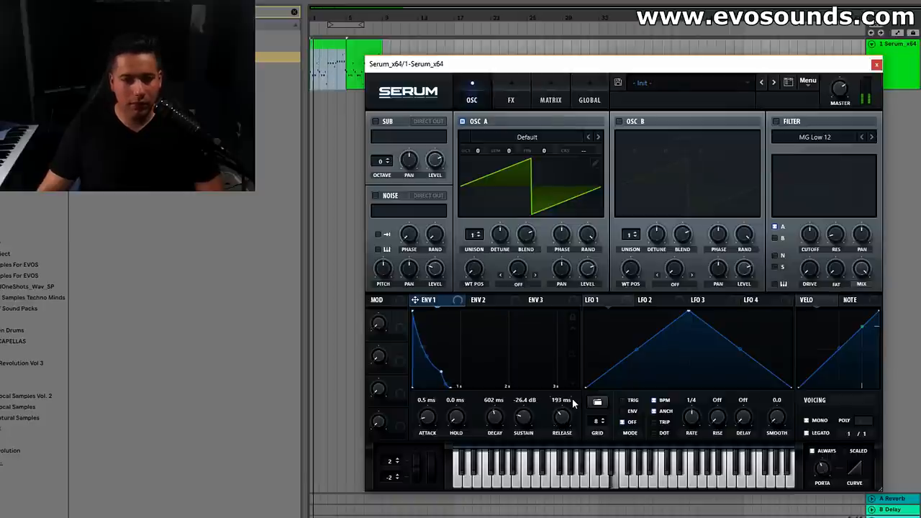
mouse_move(534, 334)
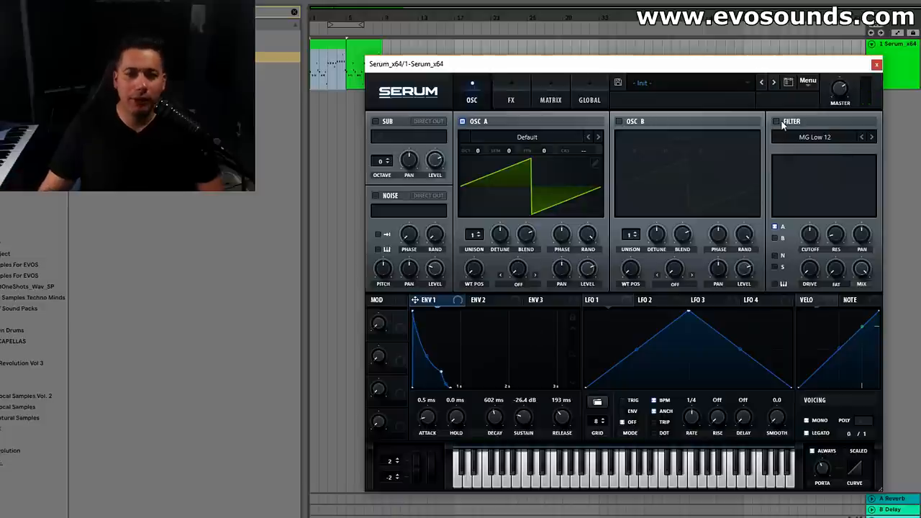
Enable the filter with cutoff near 2244 Hz and set tube distortion drive to 92%
left_click(776, 121)
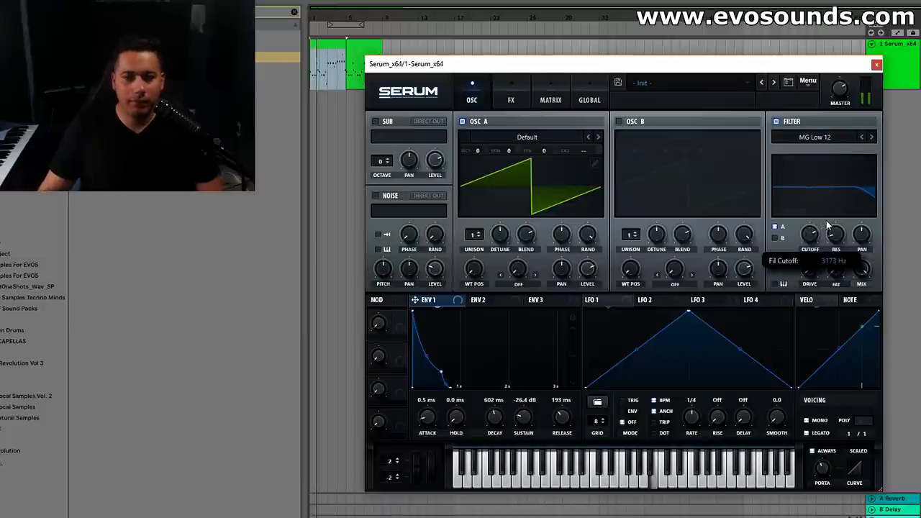
left_click_drag(811, 231, 811, 245)
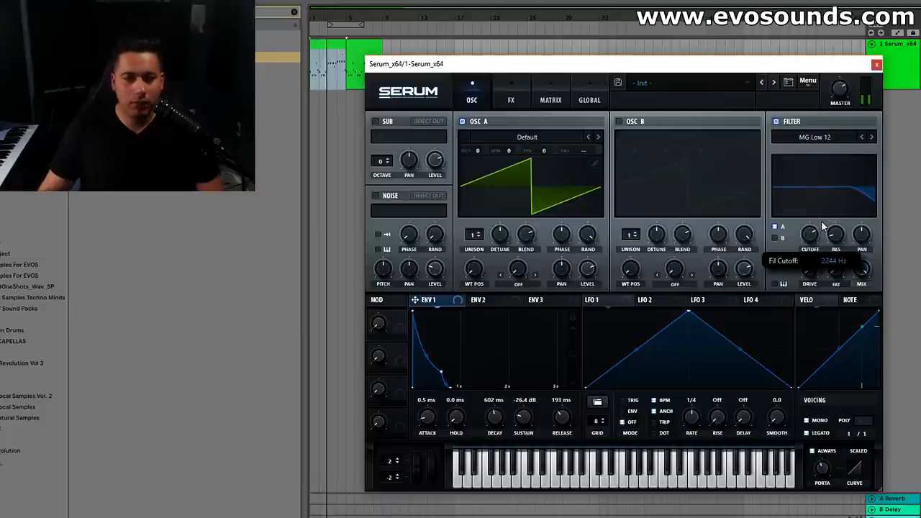
left_click(510, 91)
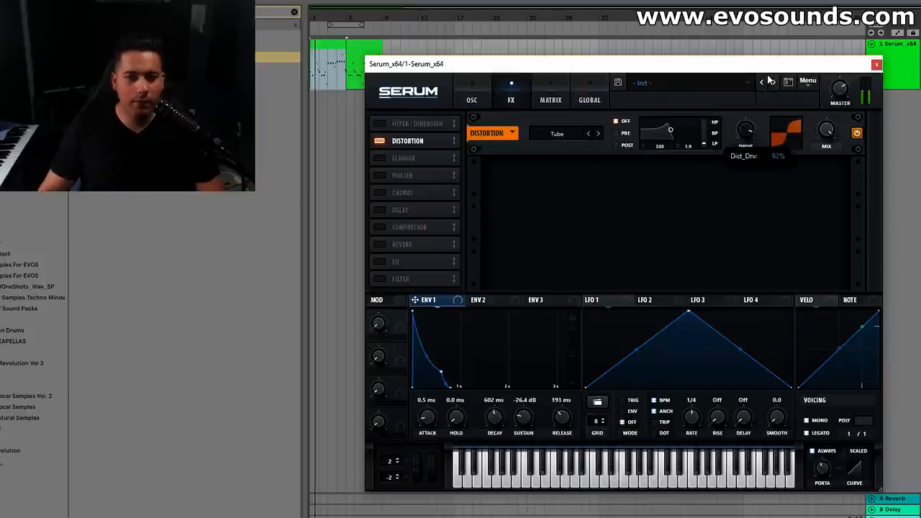
left_click_drag(746, 129, 747, 136)
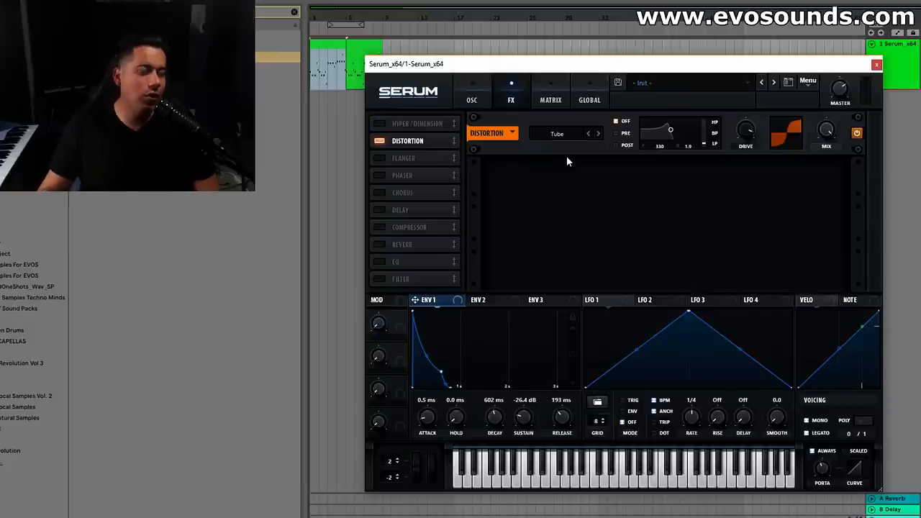
Add an EQ with its low band at 329 Hz, plus a hall reverb
left_click(380, 262)
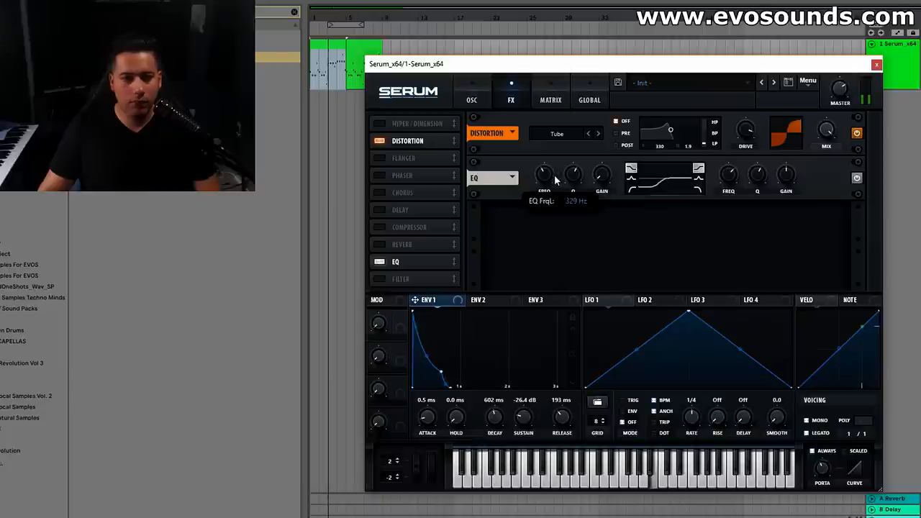
left_click_drag(543, 173, 547, 170)
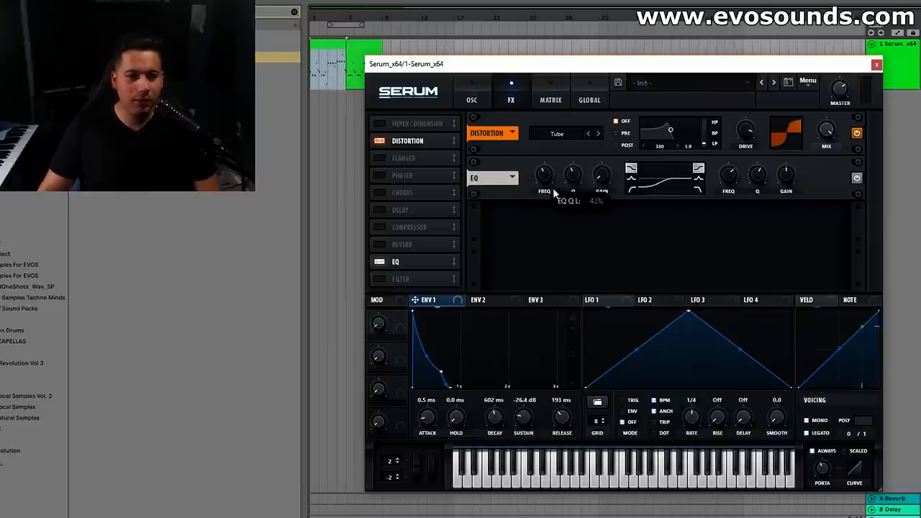
left_click_drag(572, 173, 572, 152)
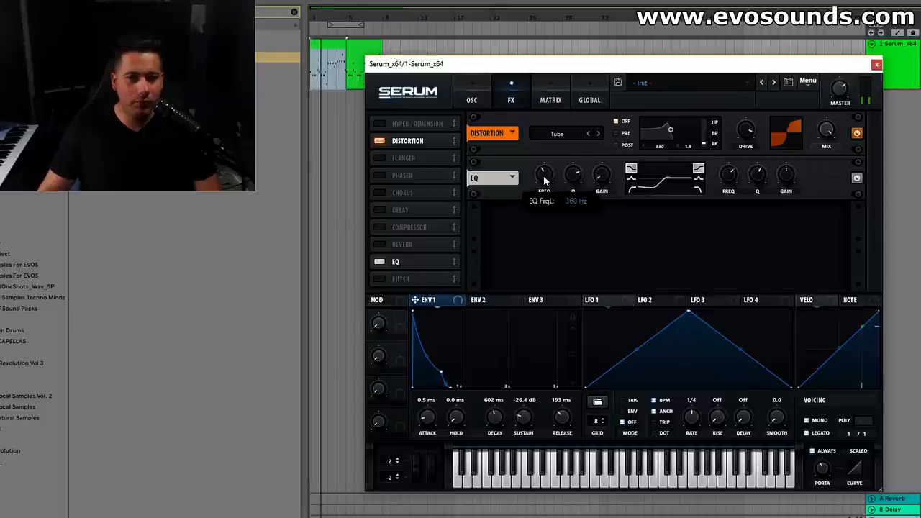
left_click_drag(545, 176, 545, 182)
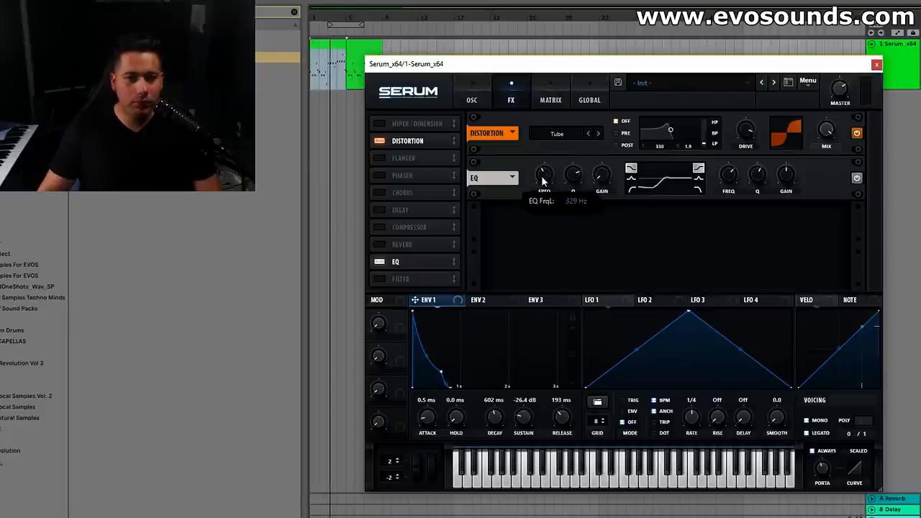
left_click(380, 244)
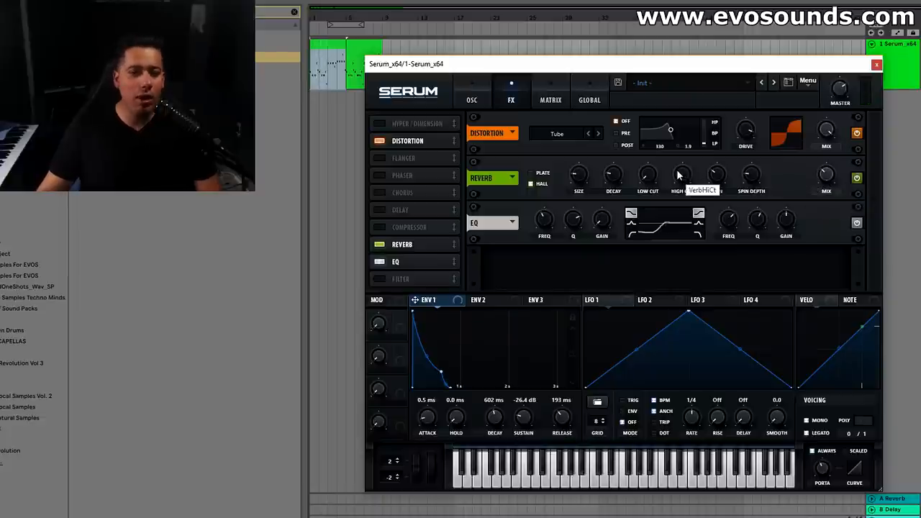
mouse_move(709, 96)
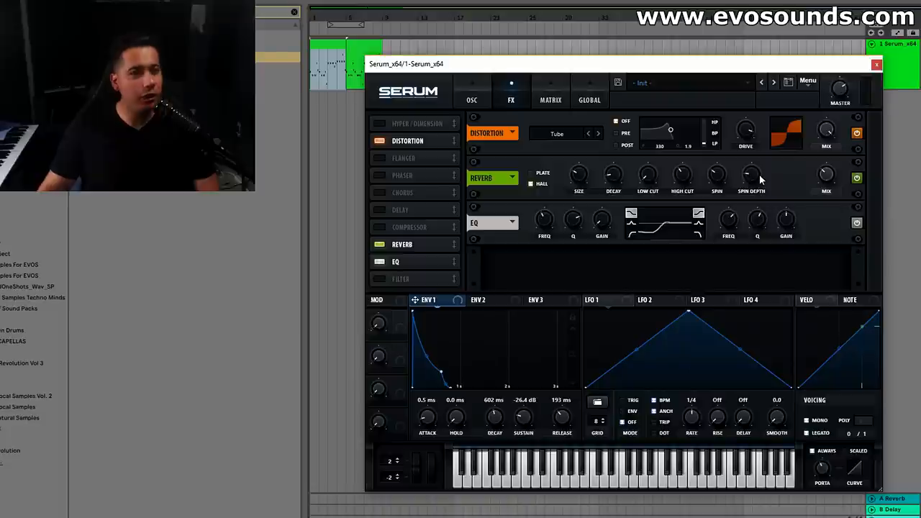
mouse_move(752, 177)
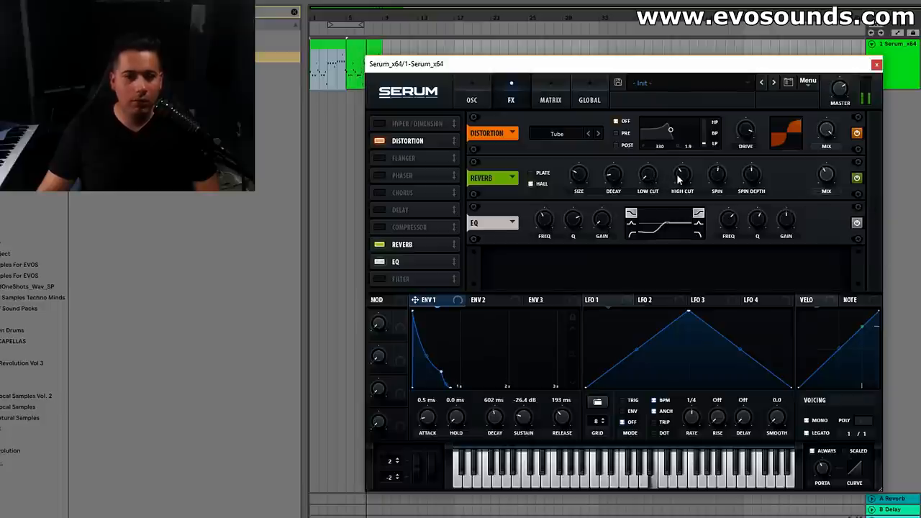
mouse_move(378, 229)
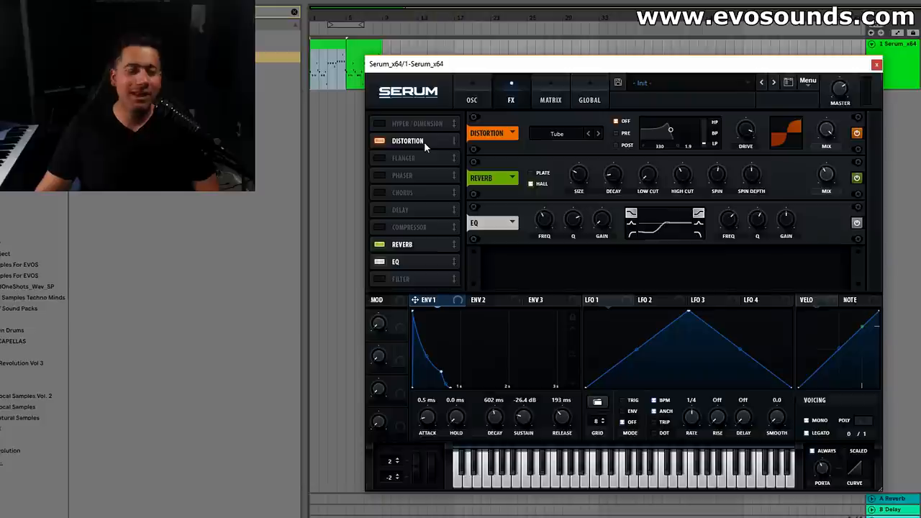
Turn on OSC B as a Default saw one octave up, then return to FX
left_click(471, 91)
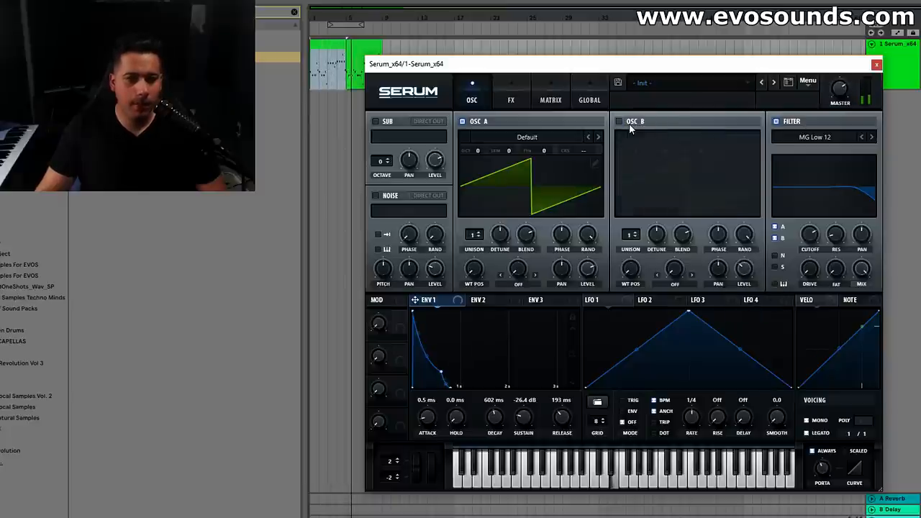
left_click(619, 121)
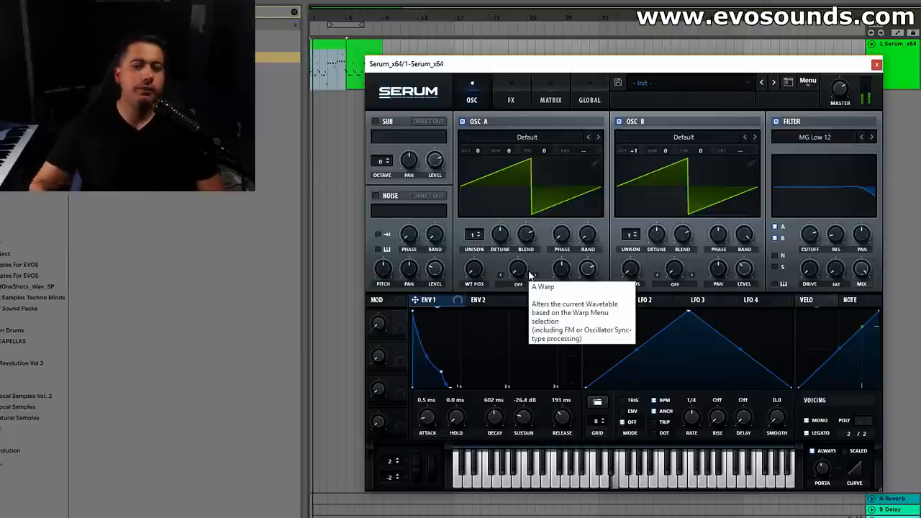
left_click(511, 100)
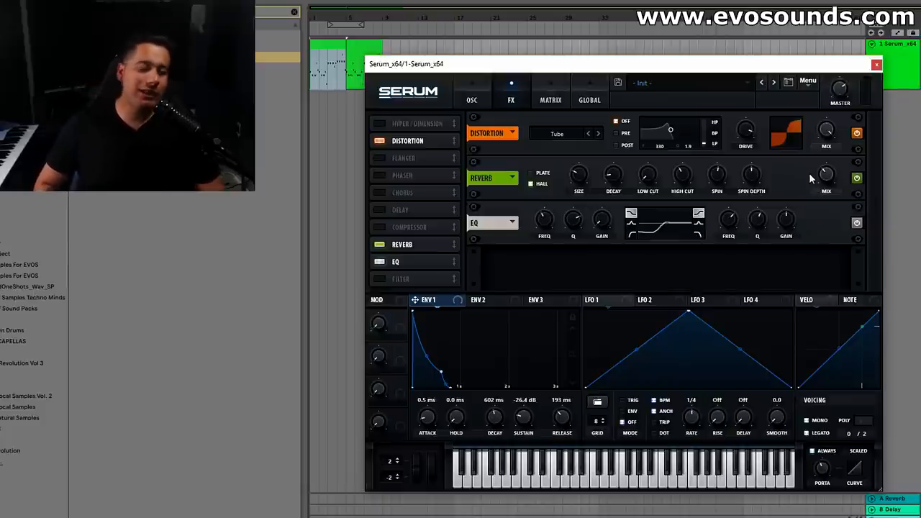
mouse_move(689, 173)
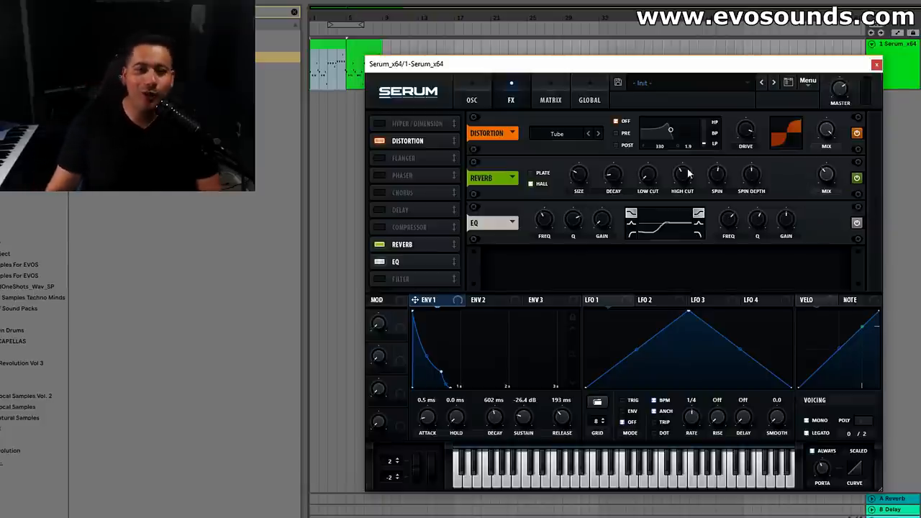
Give OSC B eight unison voices and A/B the tube distortion by toggling it
left_click(472, 92)
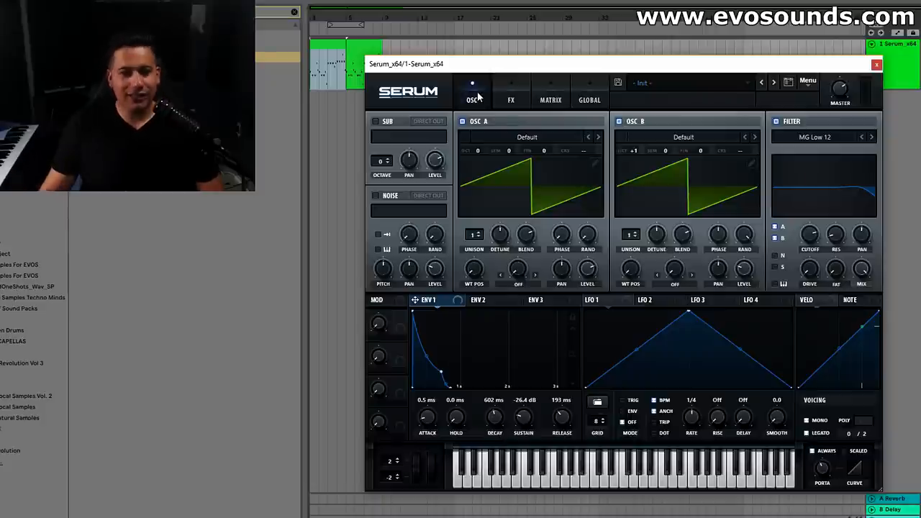
mouse_move(662, 173)
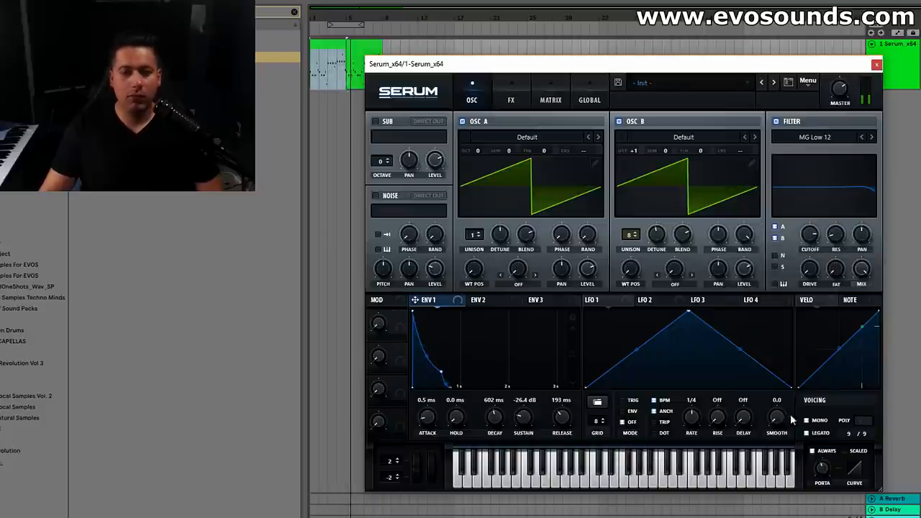
left_click(510, 99)
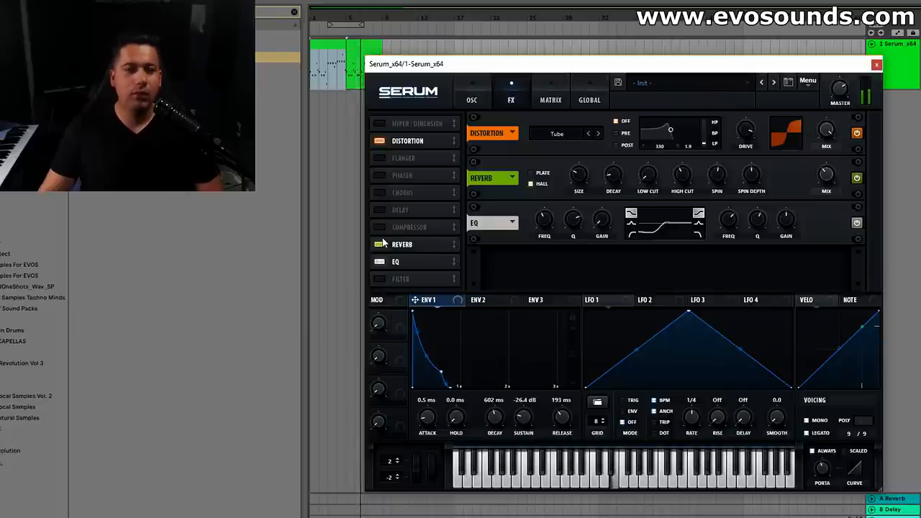
left_click(379, 141)
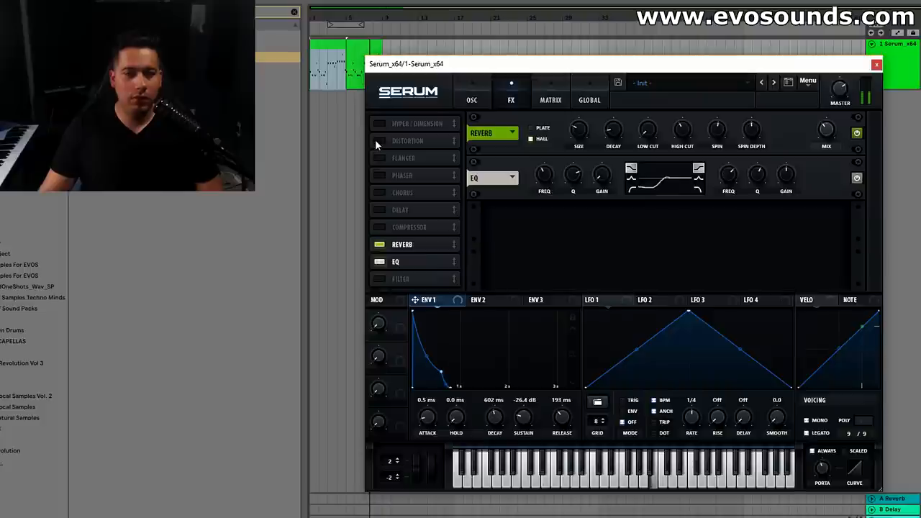
left_click(379, 140)
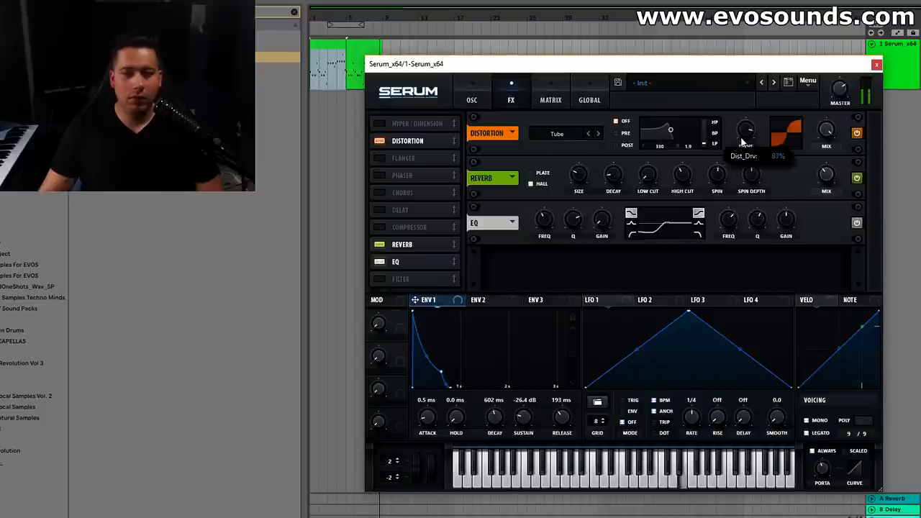
left_click(379, 140)
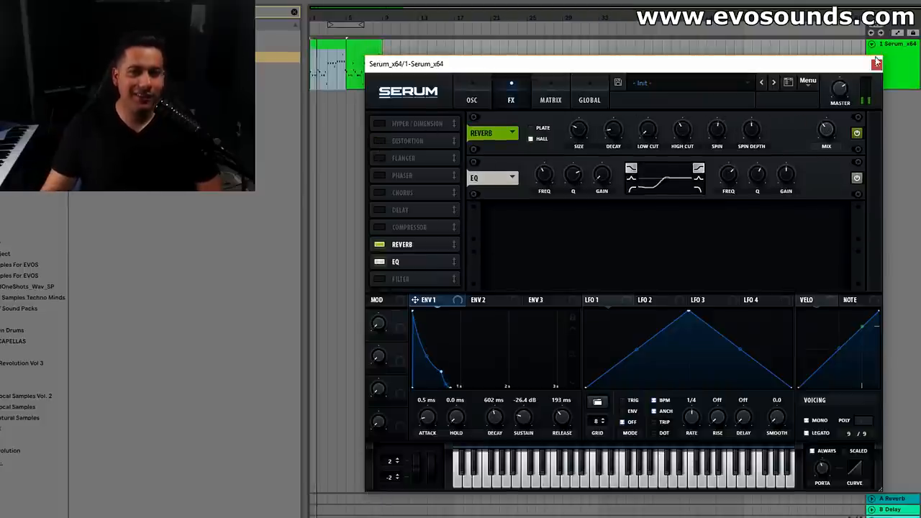
left_click(380, 140)
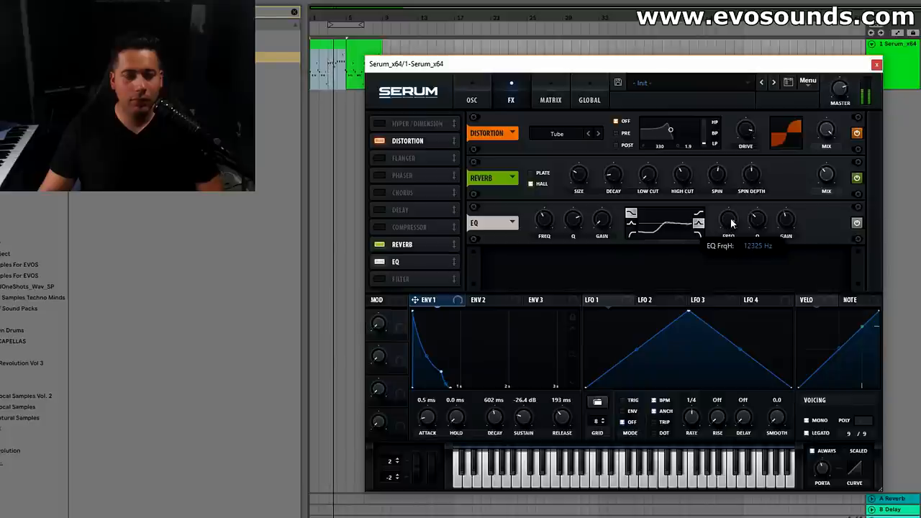
left_click(471, 99)
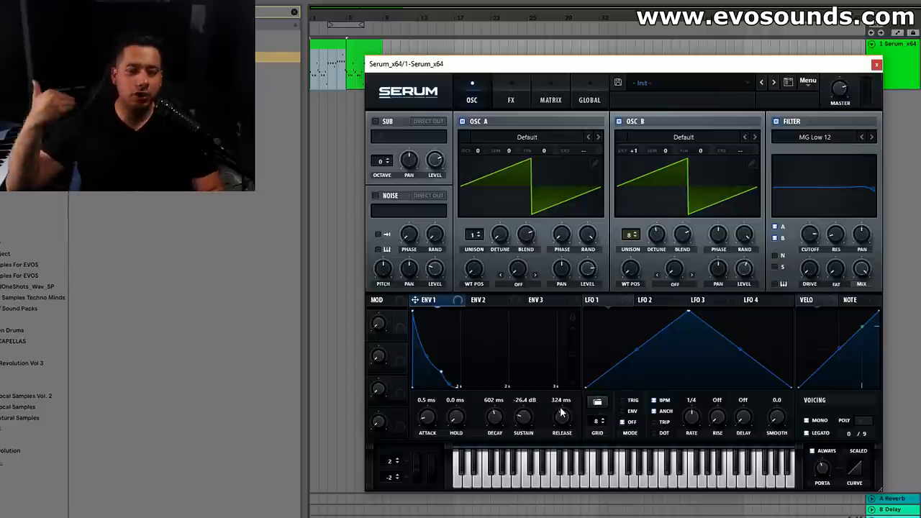
Initialize to a single-voice mono saw with Tube distortion and the MG Low 12 filter
left_click(808, 80)
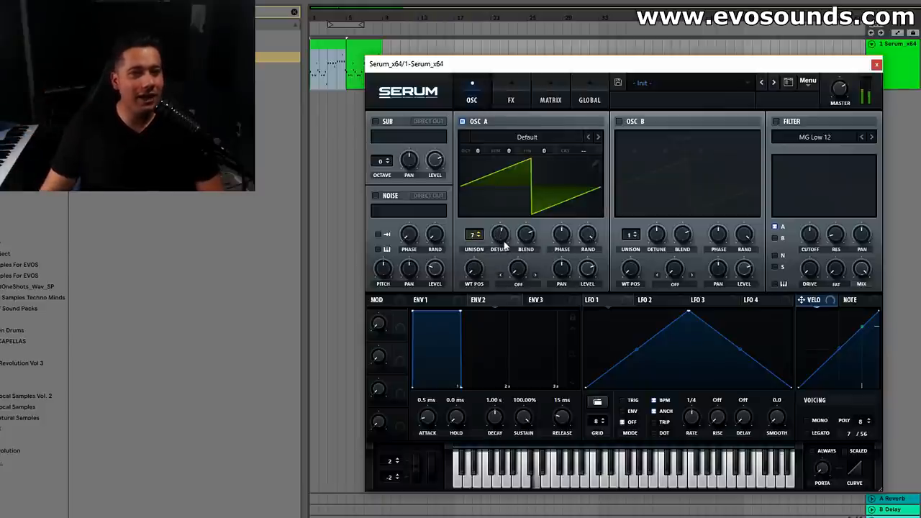
left_click(511, 100)
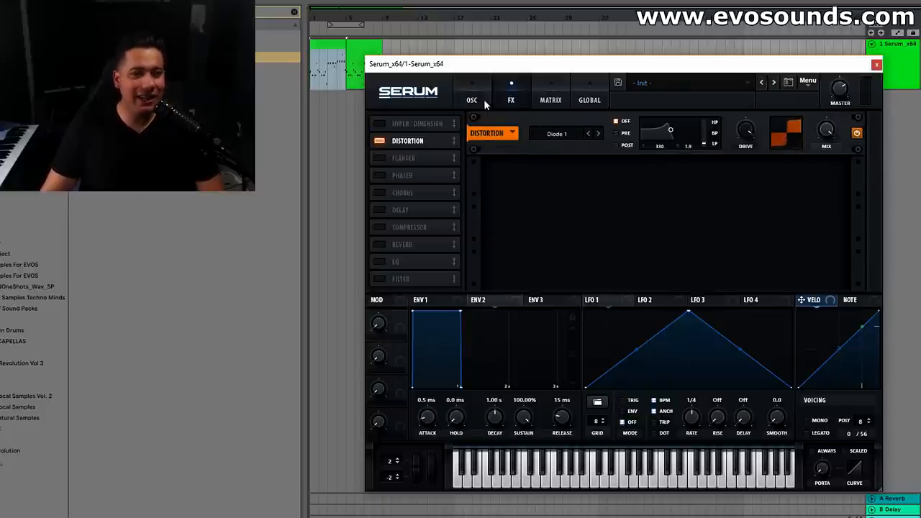
left_click(471, 90)
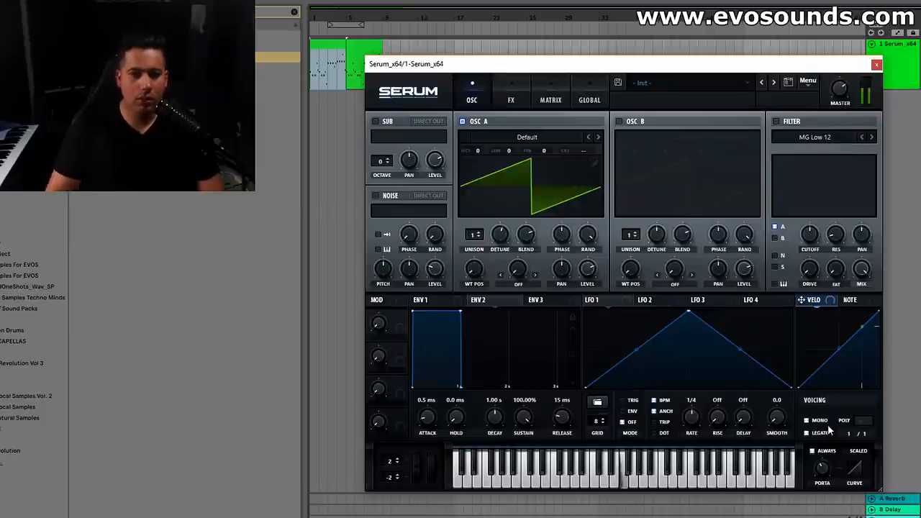
left_click(511, 100)
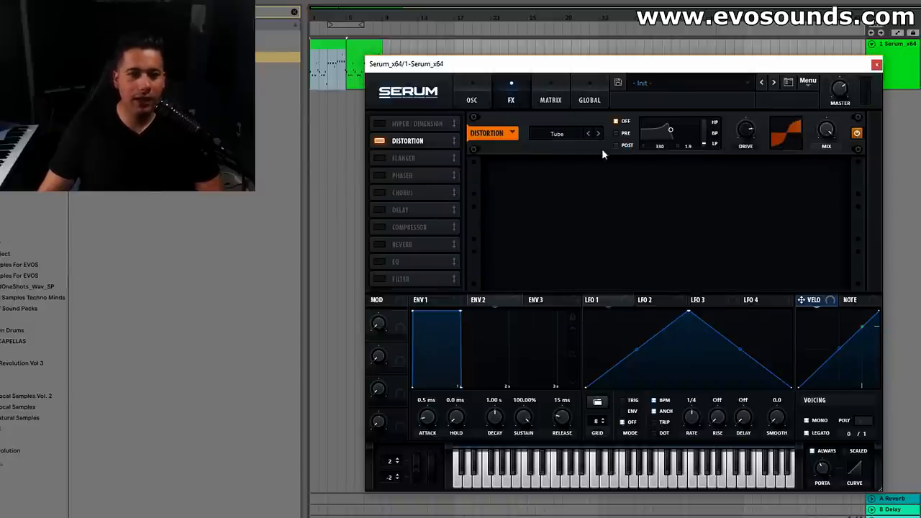
left_click(471, 100)
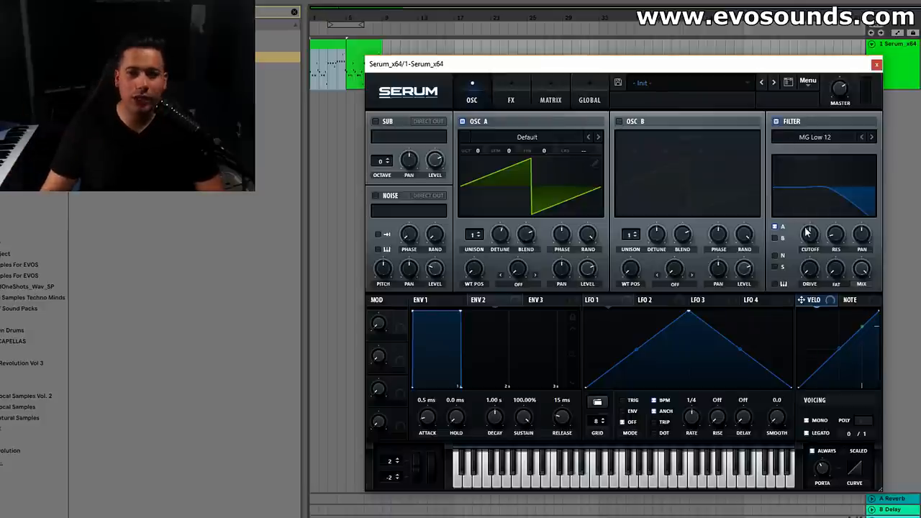
Set the distortion to PRE filter mode around 224 Hz with 2.1 resonance
left_click(511, 99)
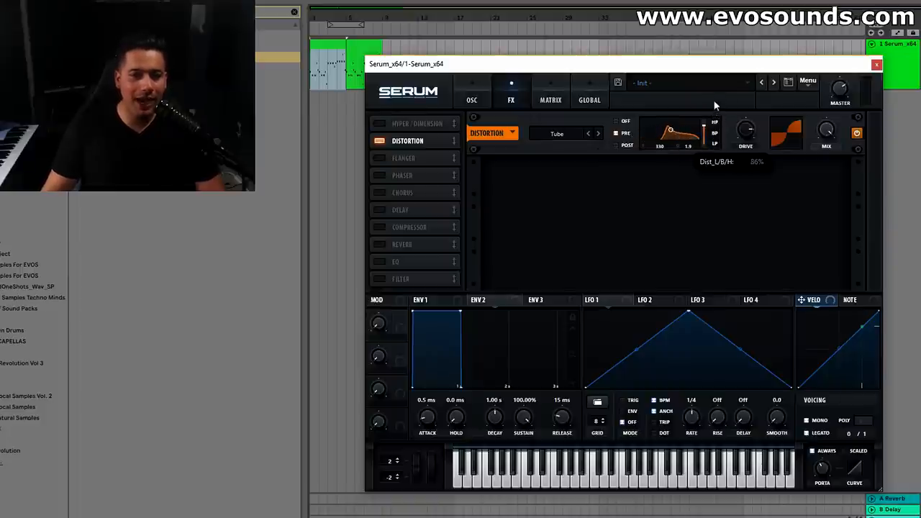
left_click_drag(670, 133, 673, 136)
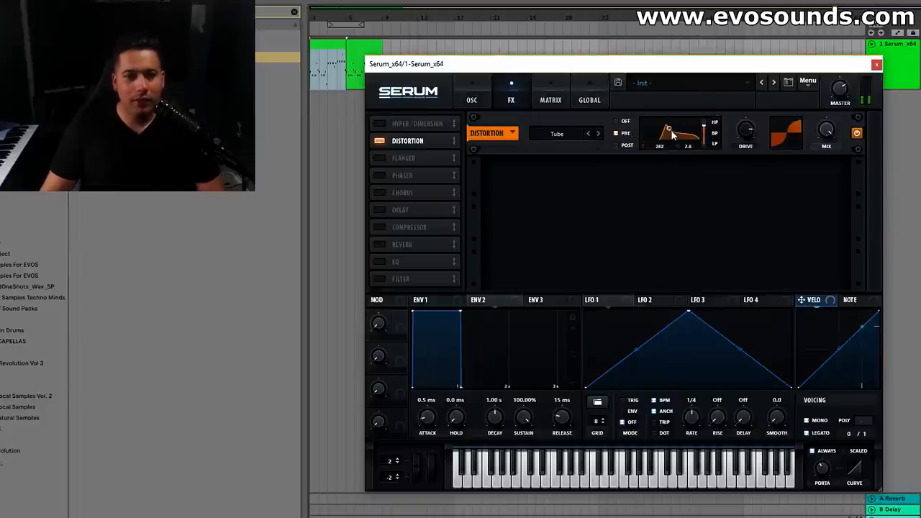
left_click_drag(674, 133, 673, 136)
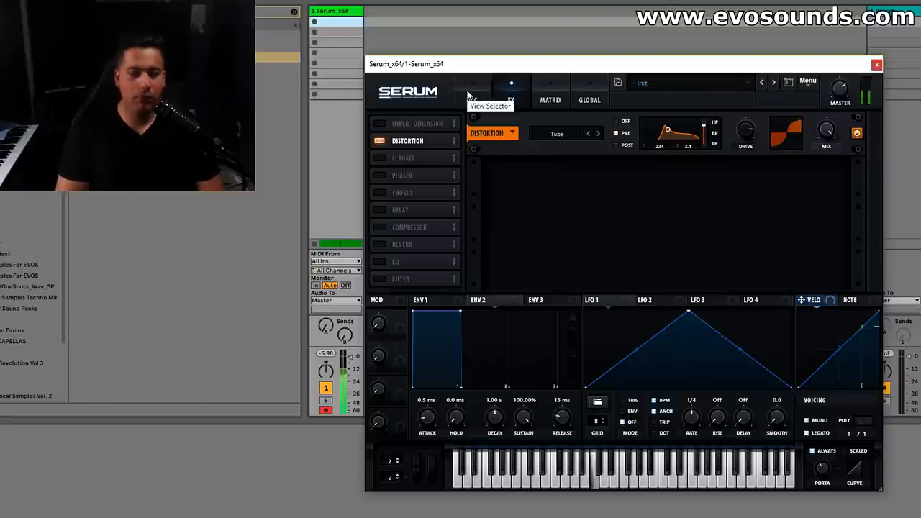
Set ENV 3 to 48 ms decay and 0% sustain, then enable EQ and reverb
left_click(471, 87)
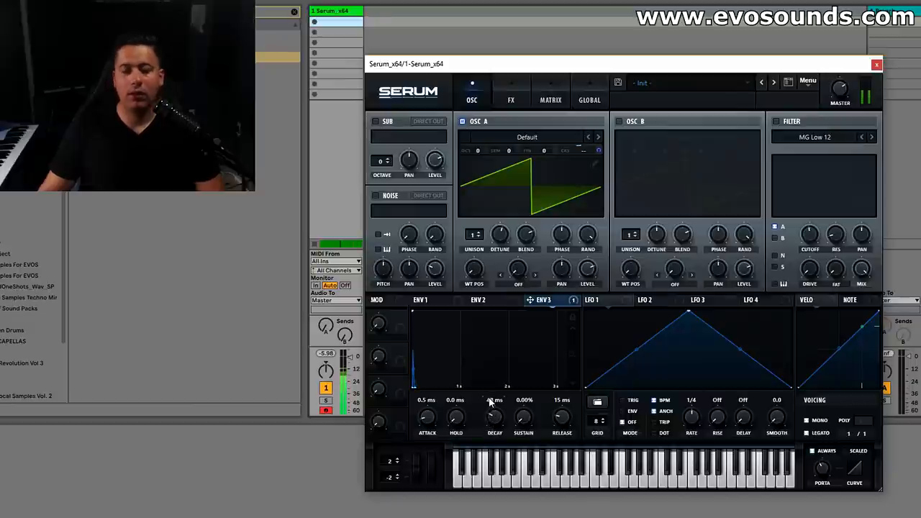
mouse_move(494, 403)
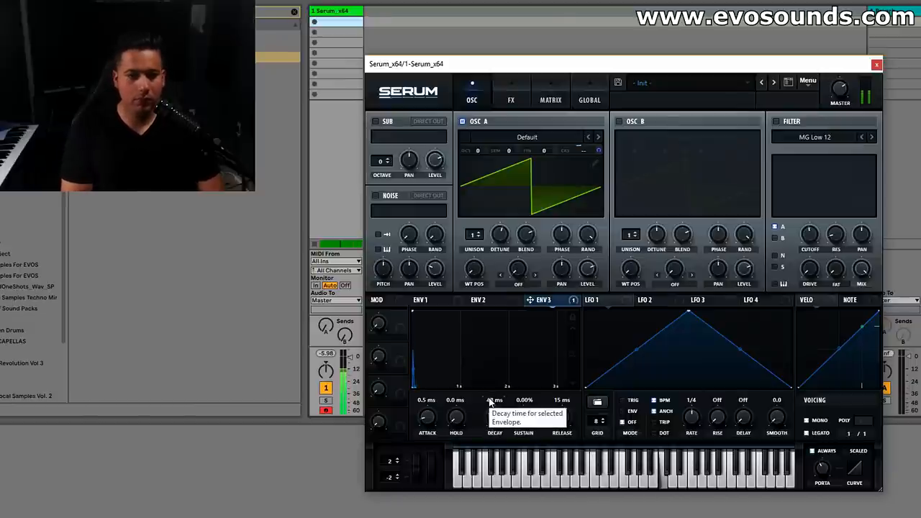
left_click(511, 89)
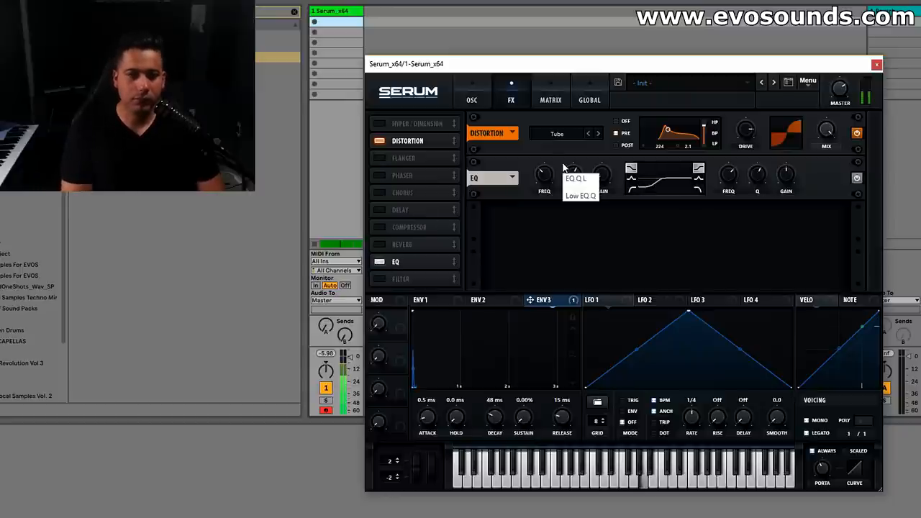
mouse_move(385, 248)
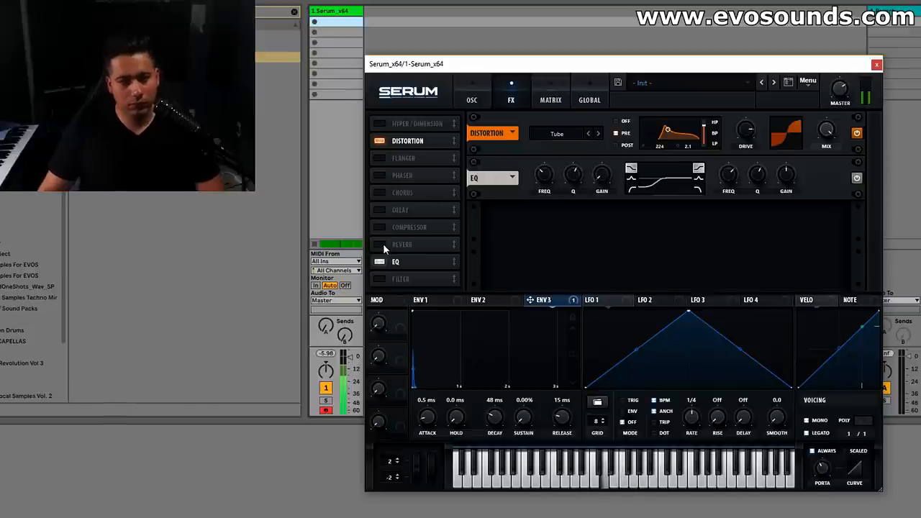
left_click(379, 244)
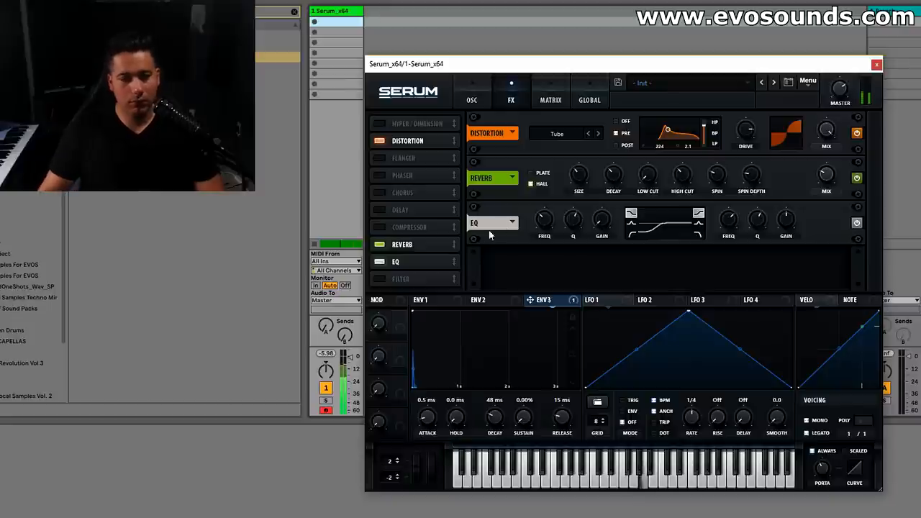
left_click(421, 300)
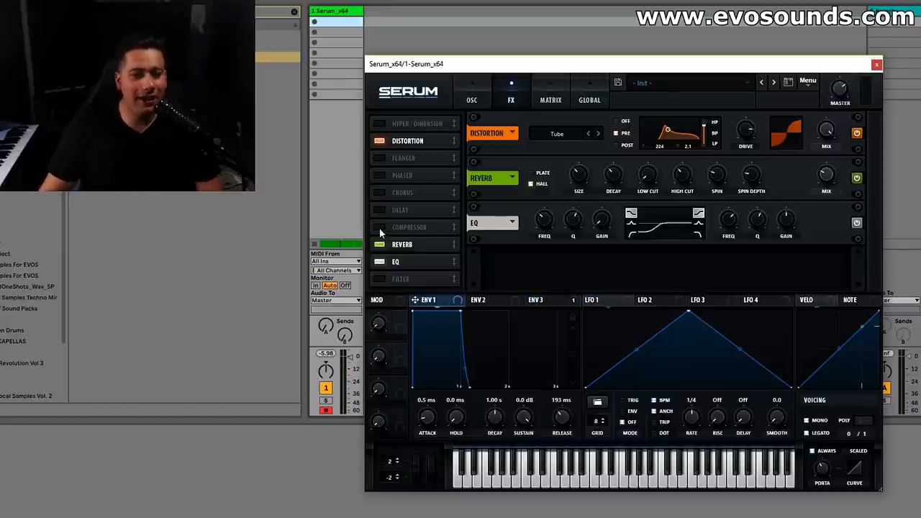
Add a compressor after the tube distortion and set envelope 1's release to 37 ms
left_click(380, 227)
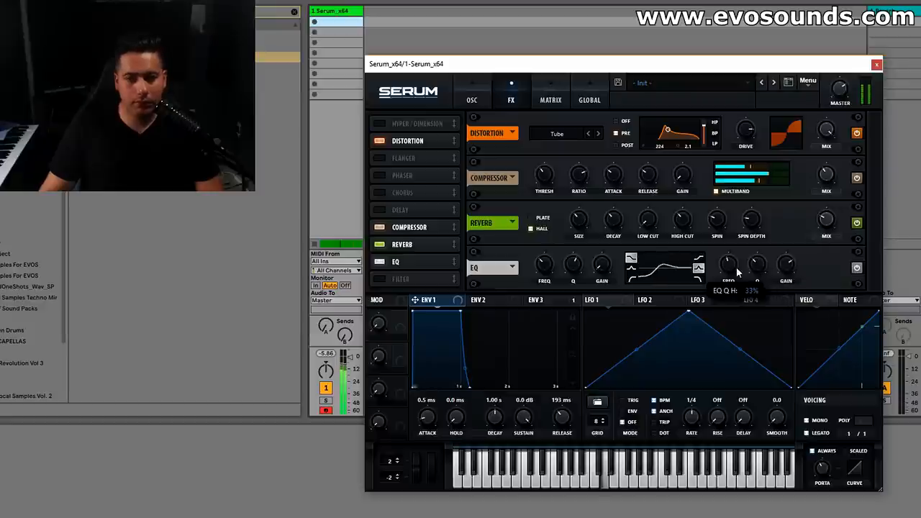
mouse_move(786, 270)
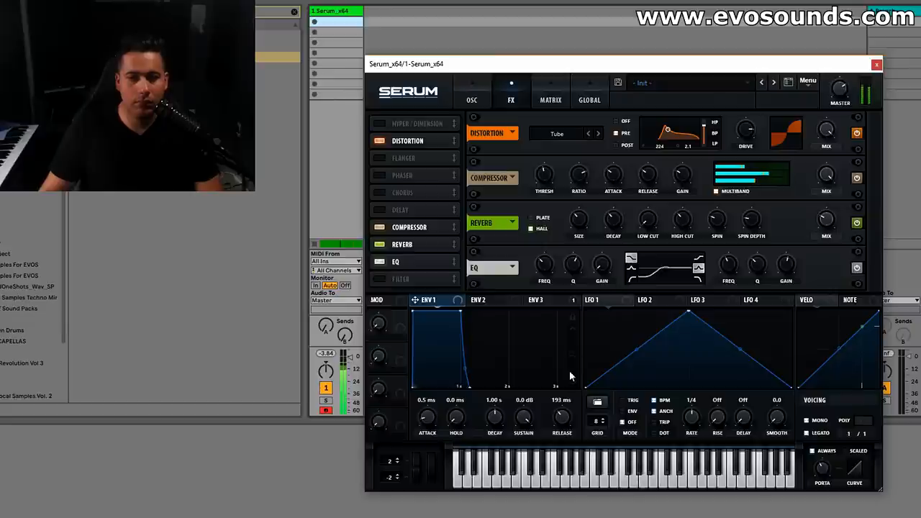
left_click_drag(562, 416, 562, 432)
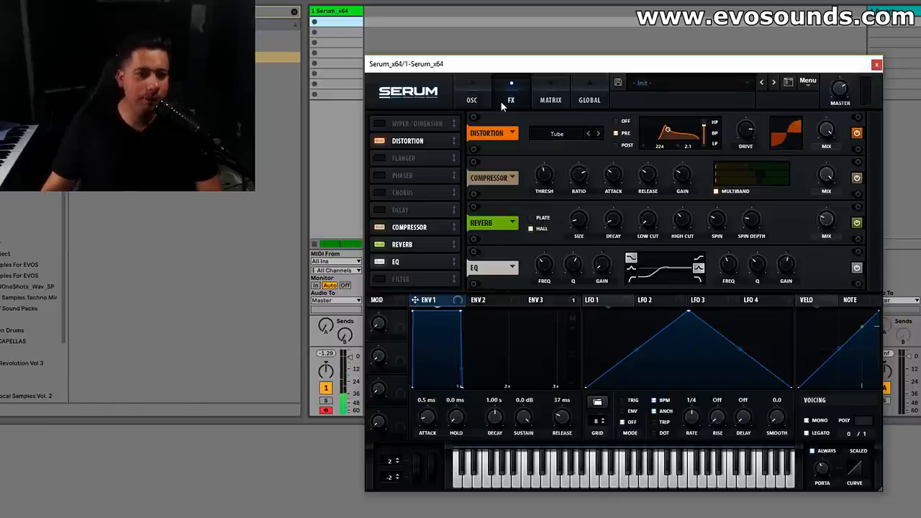
Check the oscillator page, then return to the distortion, compressor, reverb and EQ chain
left_click(472, 100)
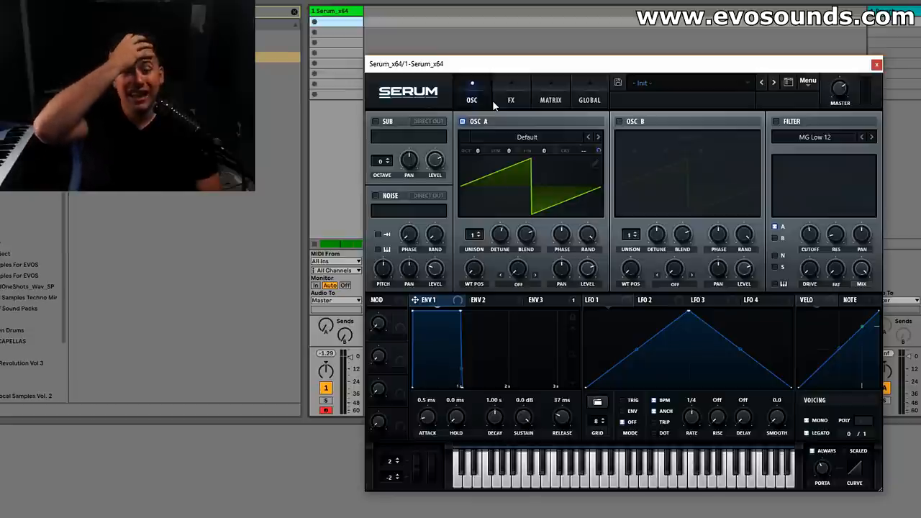
mouse_move(522, 85)
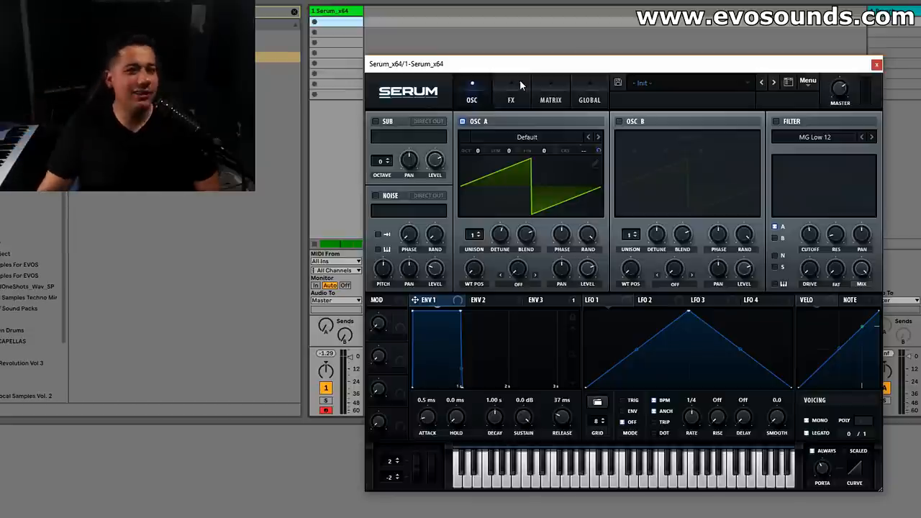
left_click(510, 90)
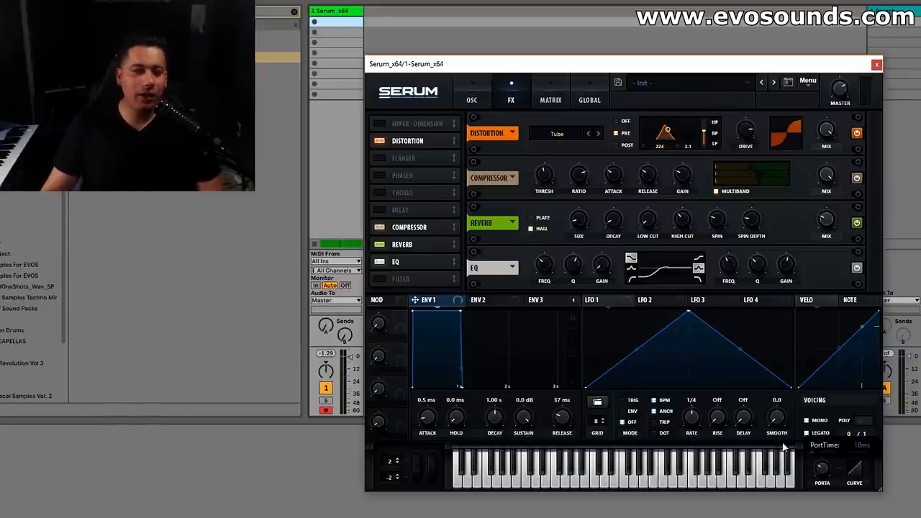
On the OSC page, check oscillator B's random phase and envelope 3, then return to envelope 1
left_click(471, 99)
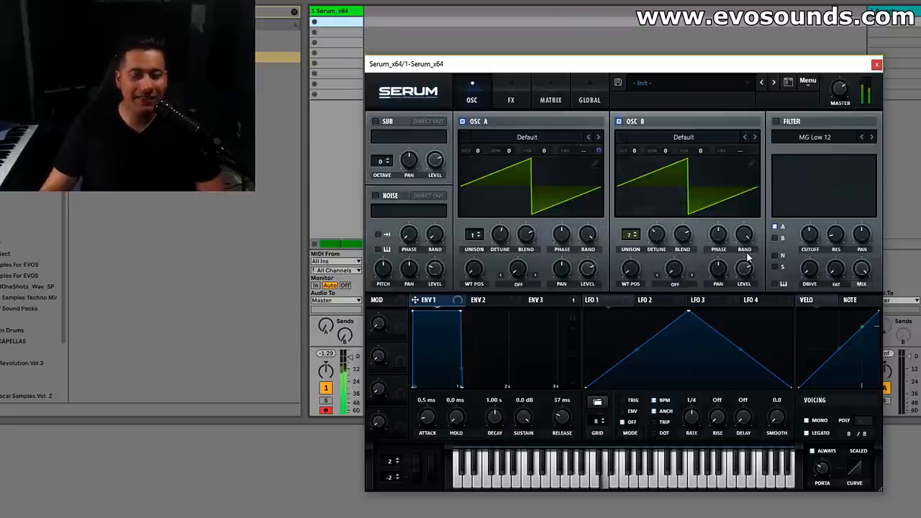
mouse_move(745, 238)
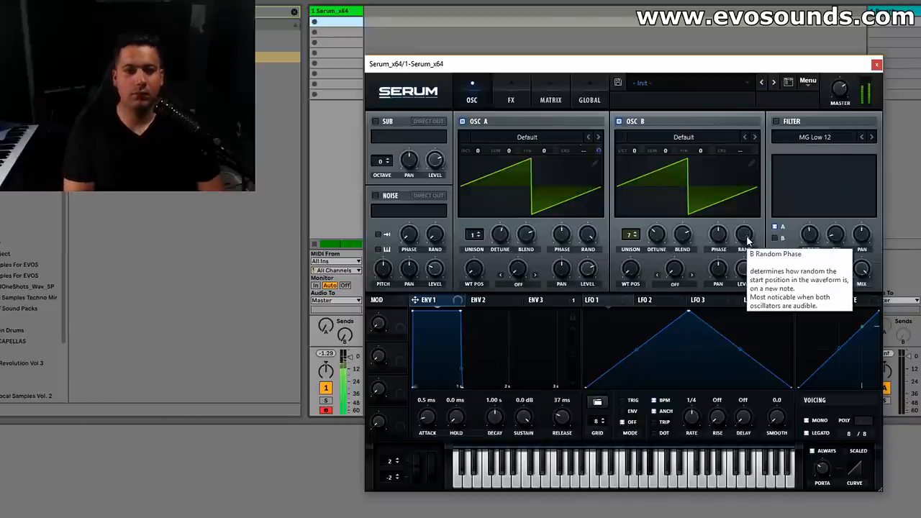
left_click(543, 299)
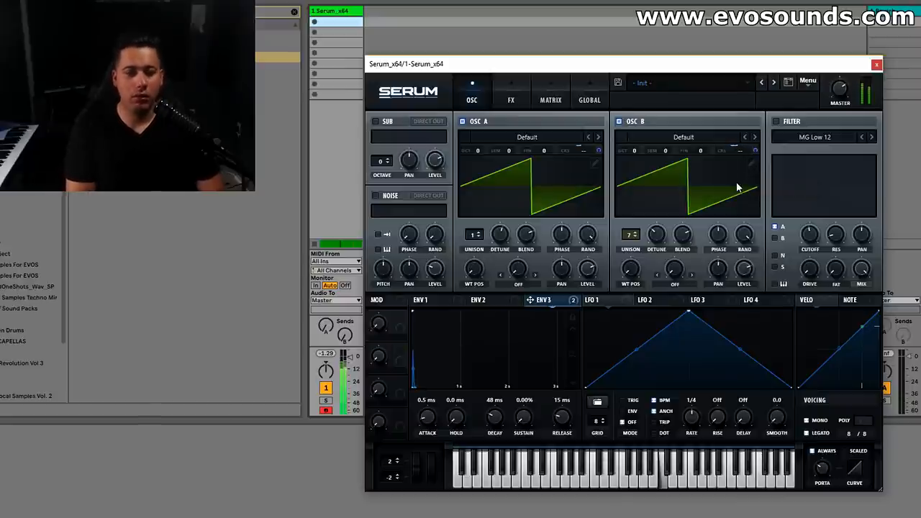
left_click(420, 300)
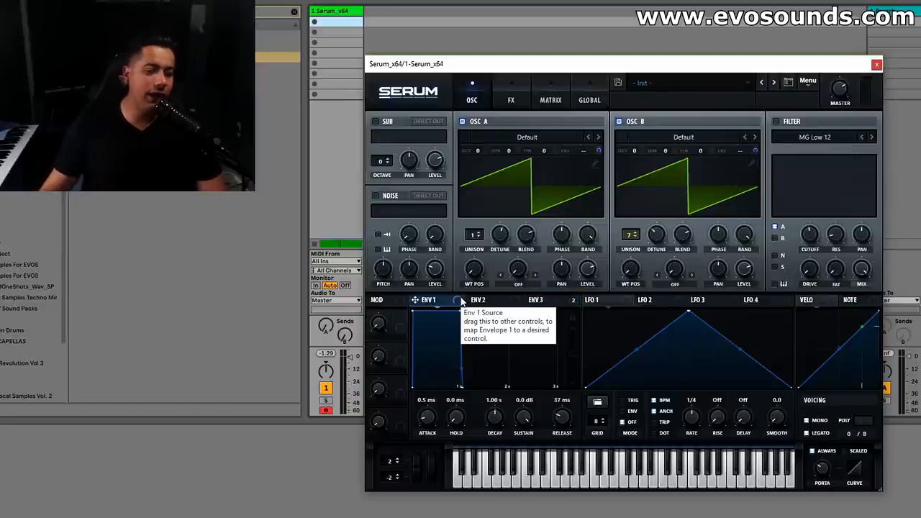
left_click(598, 300)
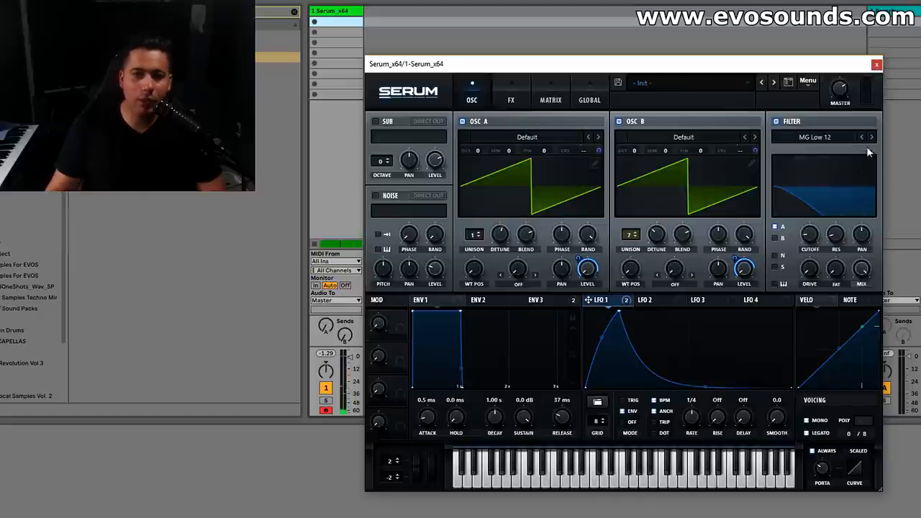
Switch the filter to MG Low 24, initialize the patch, and route LFO 1 to cutoff
left_click(872, 137)
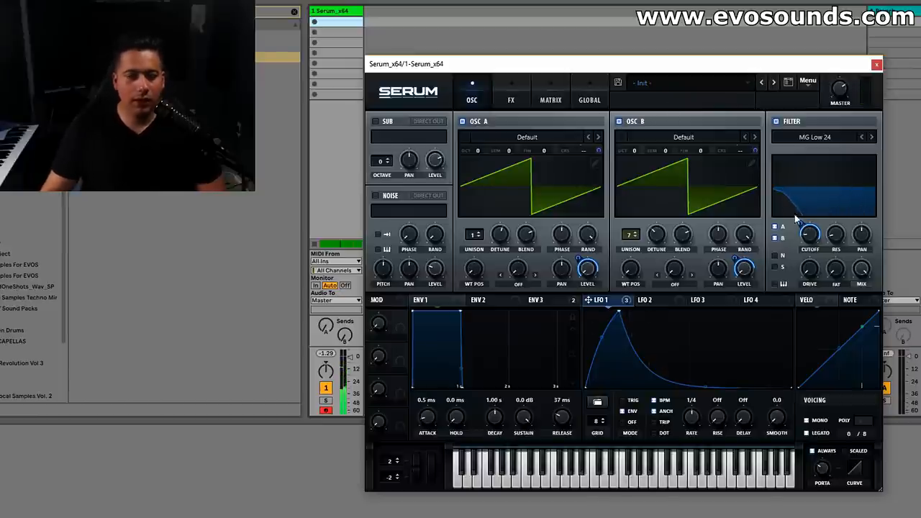
left_click(511, 92)
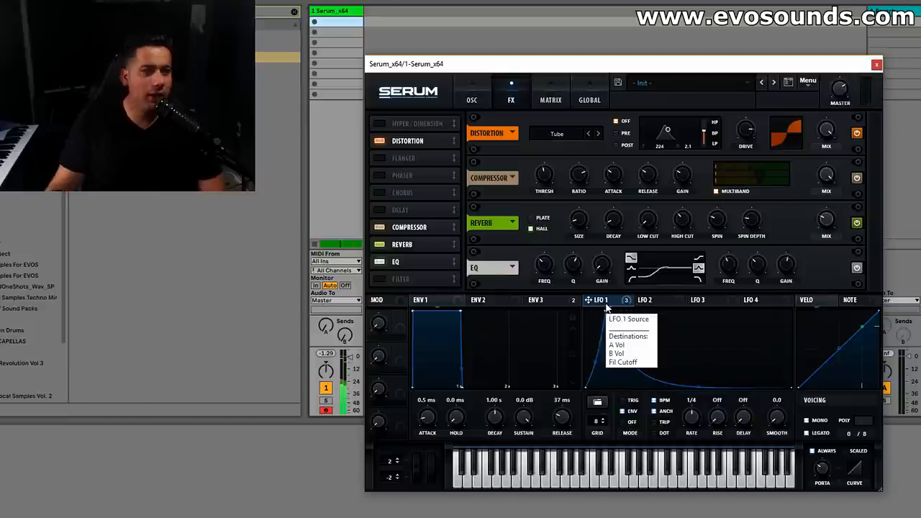
left_click(471, 99)
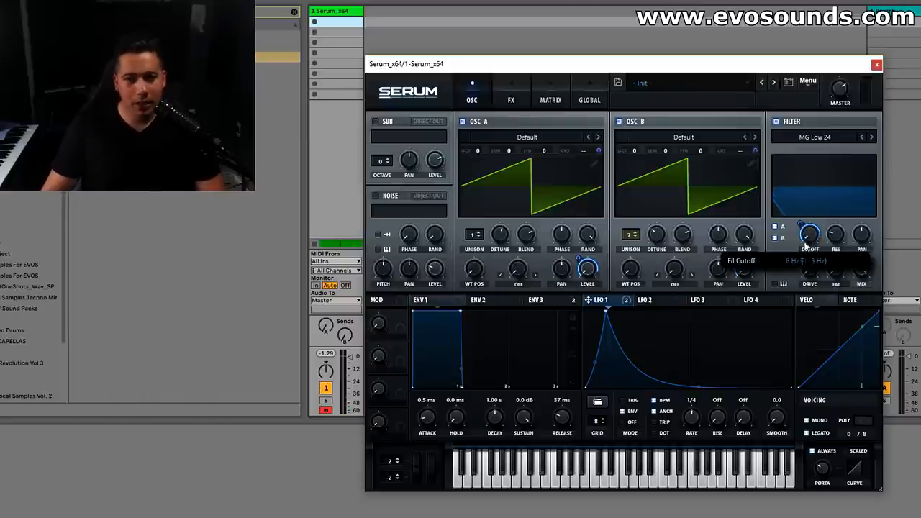
left_click(808, 80)
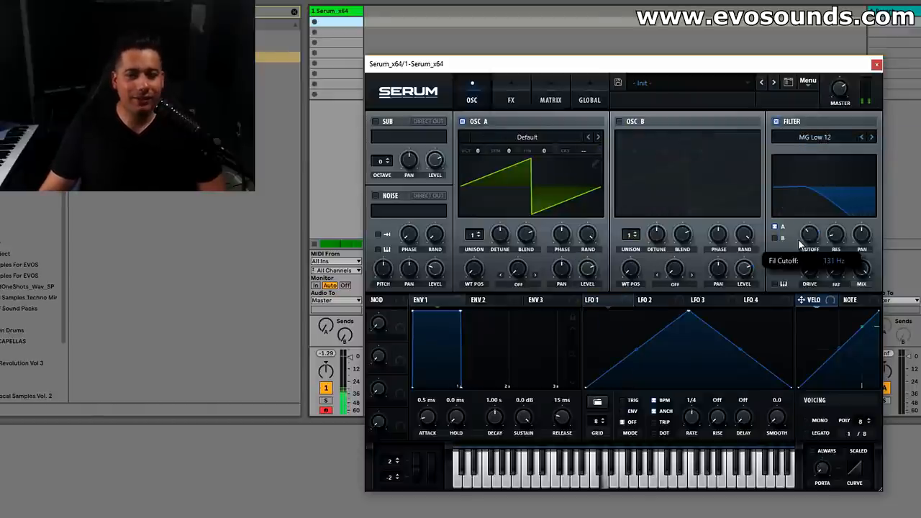
left_click(601, 300)
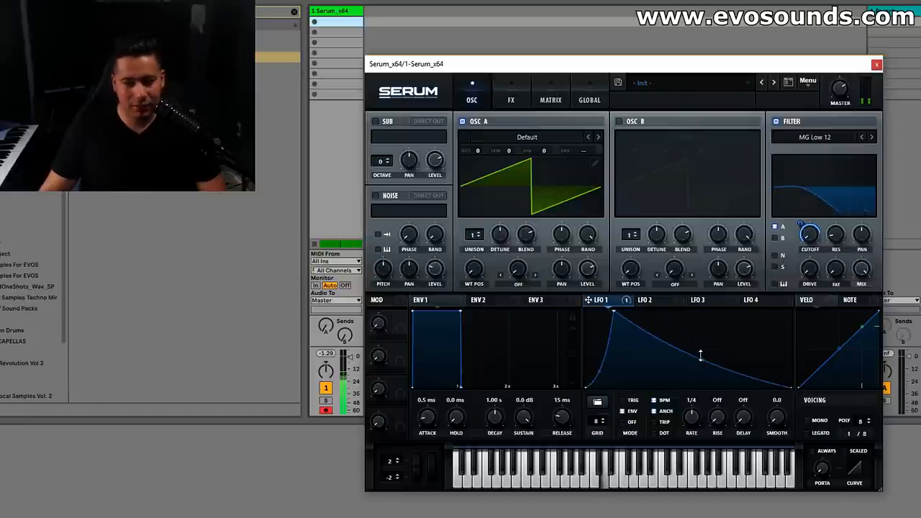
Raise oscillator A's unison to five voices, with chorus following distortion in the effects rack
left_click(510, 100)
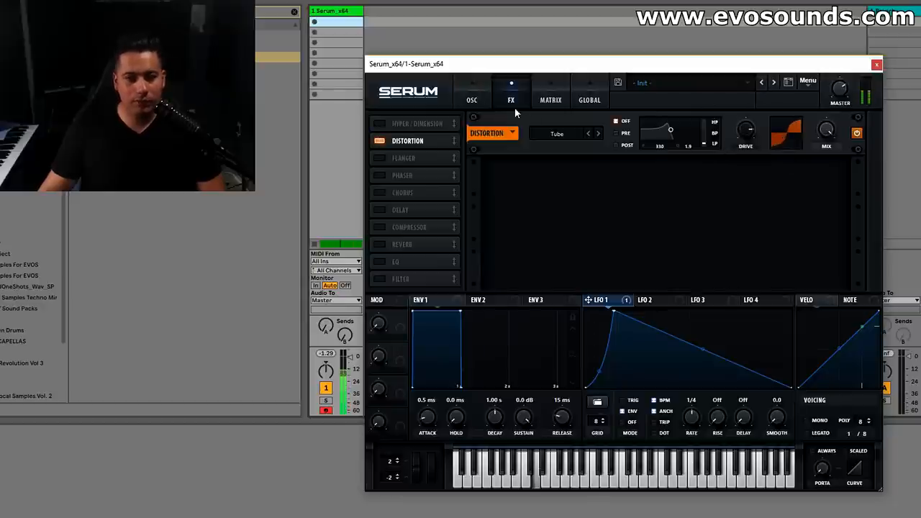
left_click(471, 91)
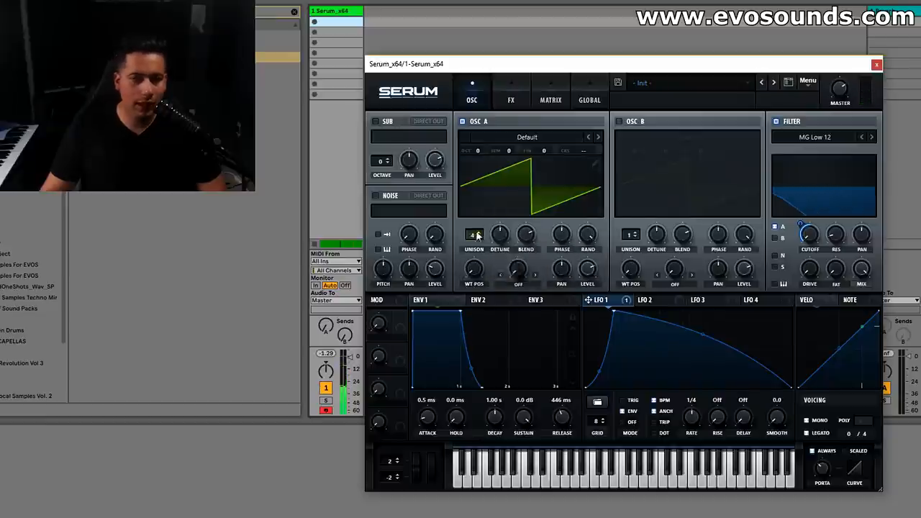
left_click_drag(474, 235, 474, 227)
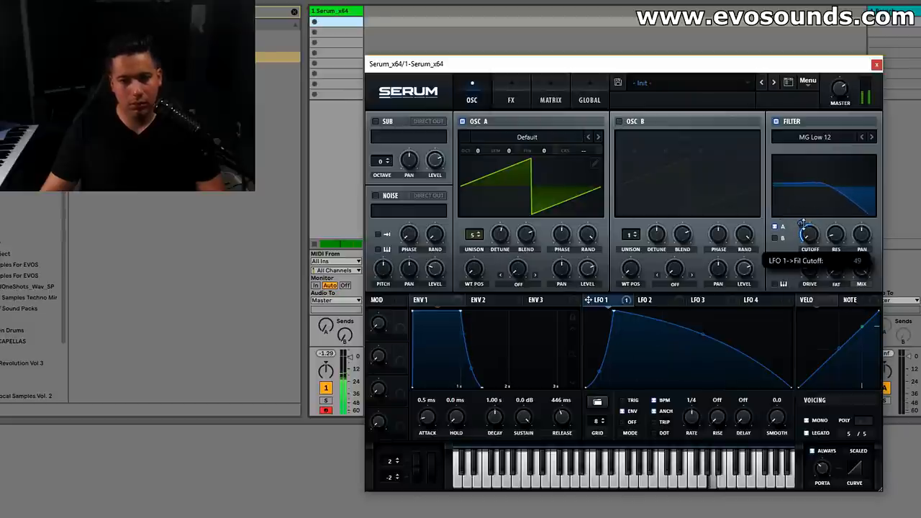
left_click(511, 99)
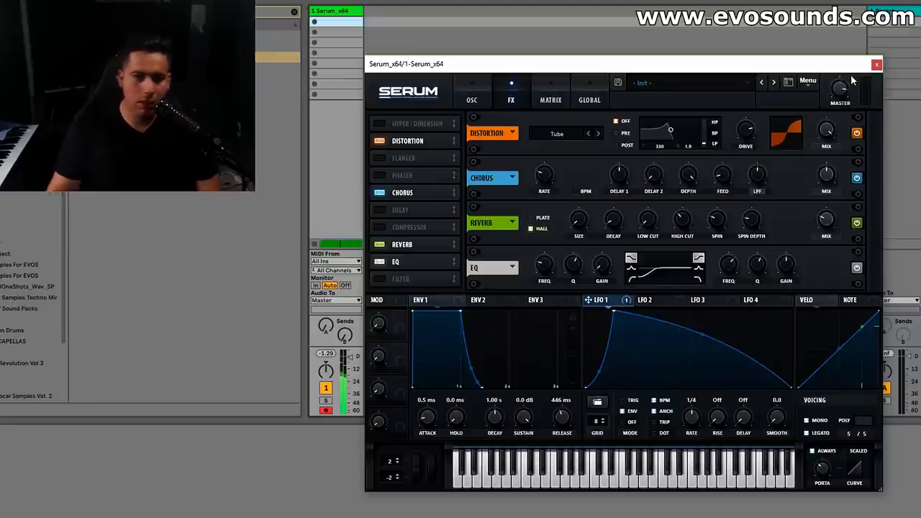
Insert a compressor after the chorus in the effects rack
left_click(473, 99)
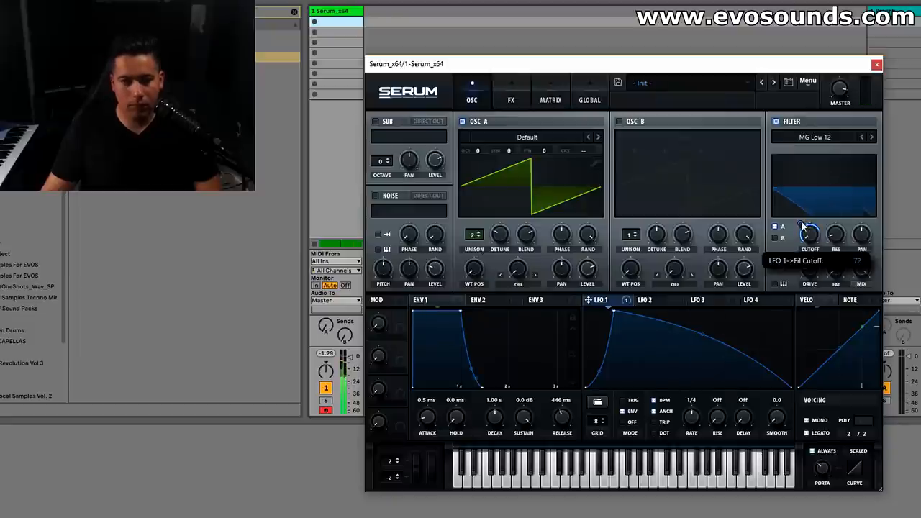
left_click(511, 99)
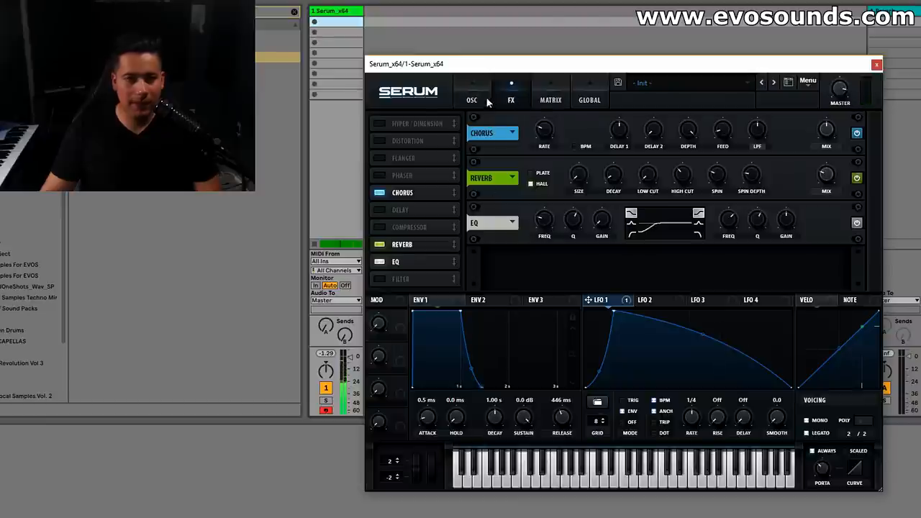
left_click(472, 99)
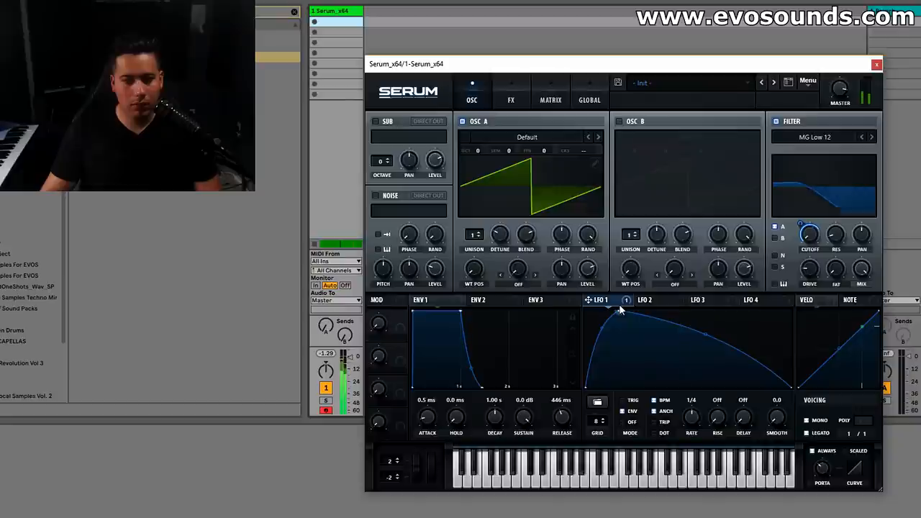
left_click(511, 100)
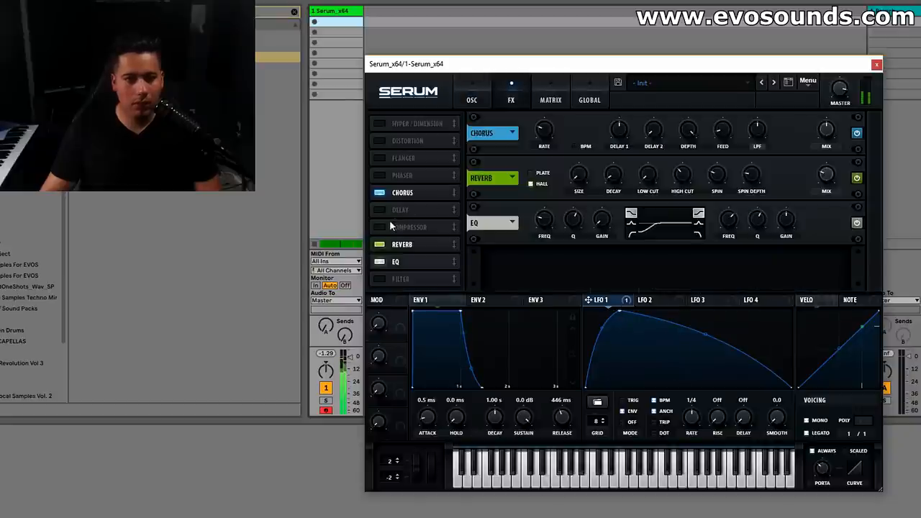
left_click(379, 226)
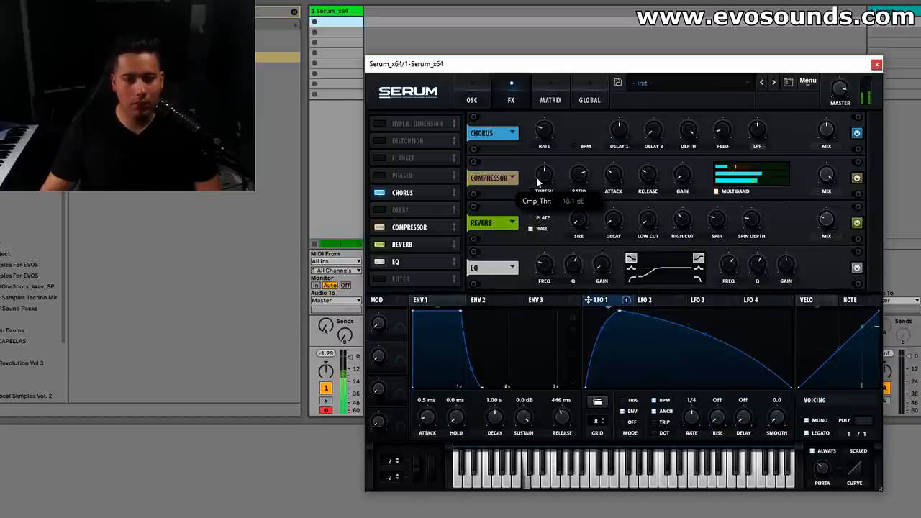
Set LFO 1's cutoff modulation amount to about 72
left_click(472, 93)
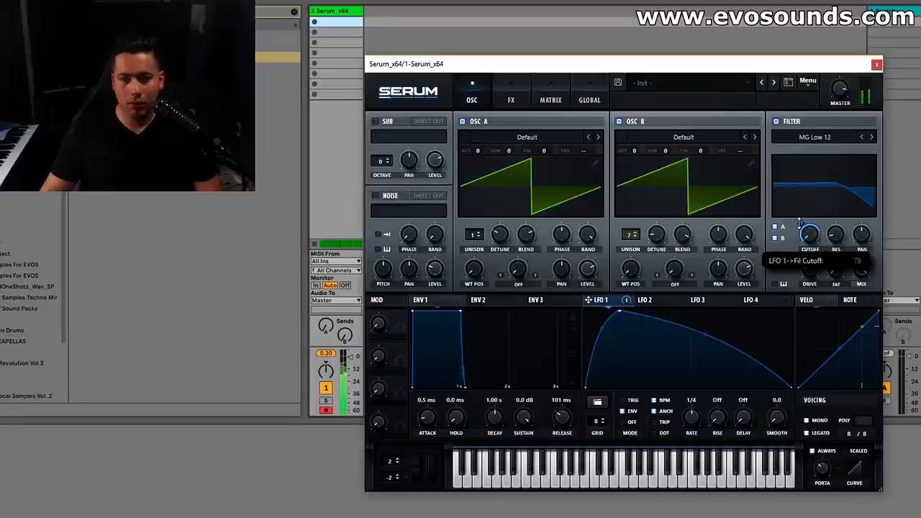
left_click_drag(801, 224, 797, 226)
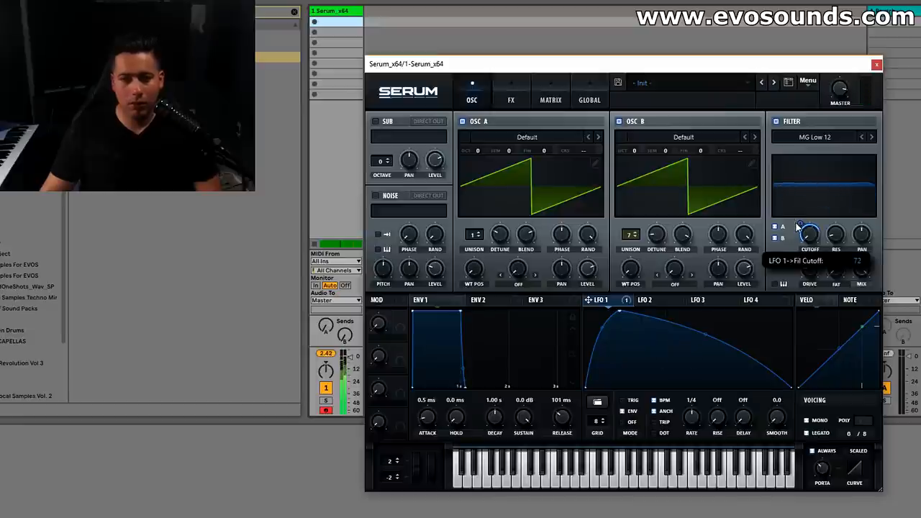
left_click(510, 92)
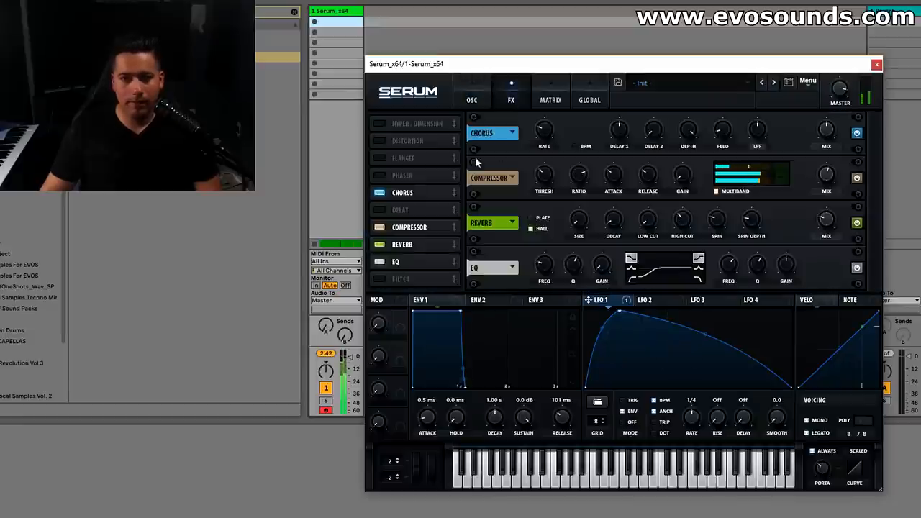
Initialize a fresh patch and open oscillator A's wavetable library to browse Analog tables
left_click(472, 90)
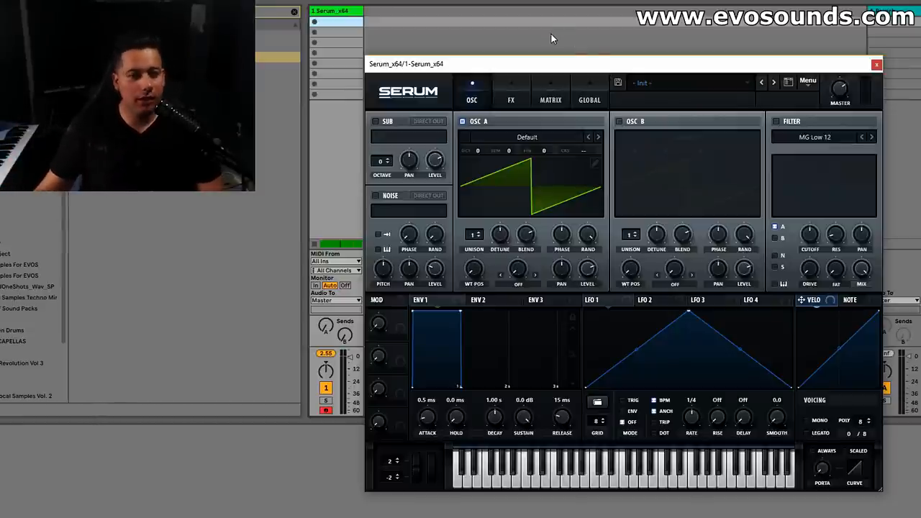
left_click(527, 137)
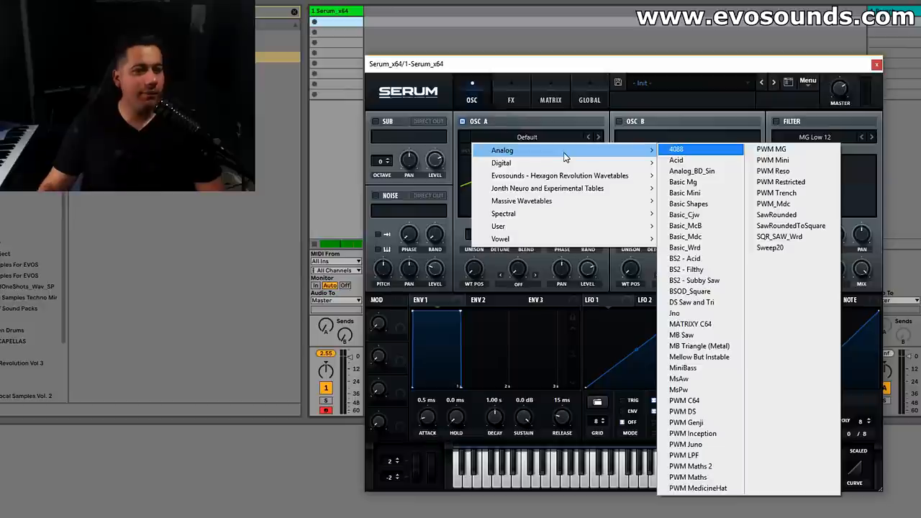